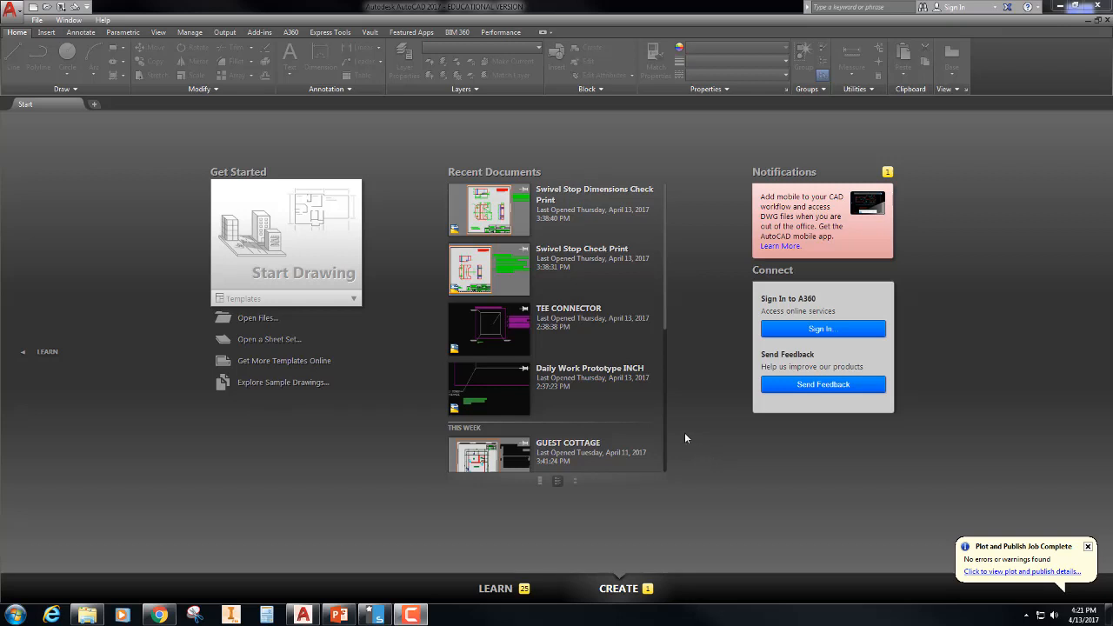
pyautogui.moveTo(691, 411)
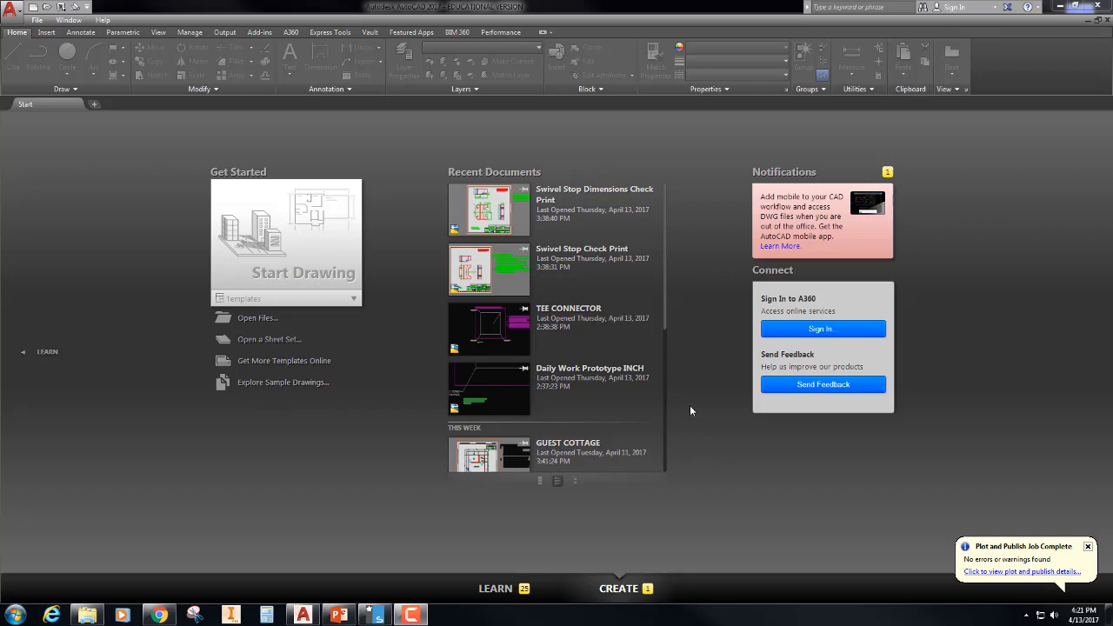
pyautogui.moveTo(645, 157)
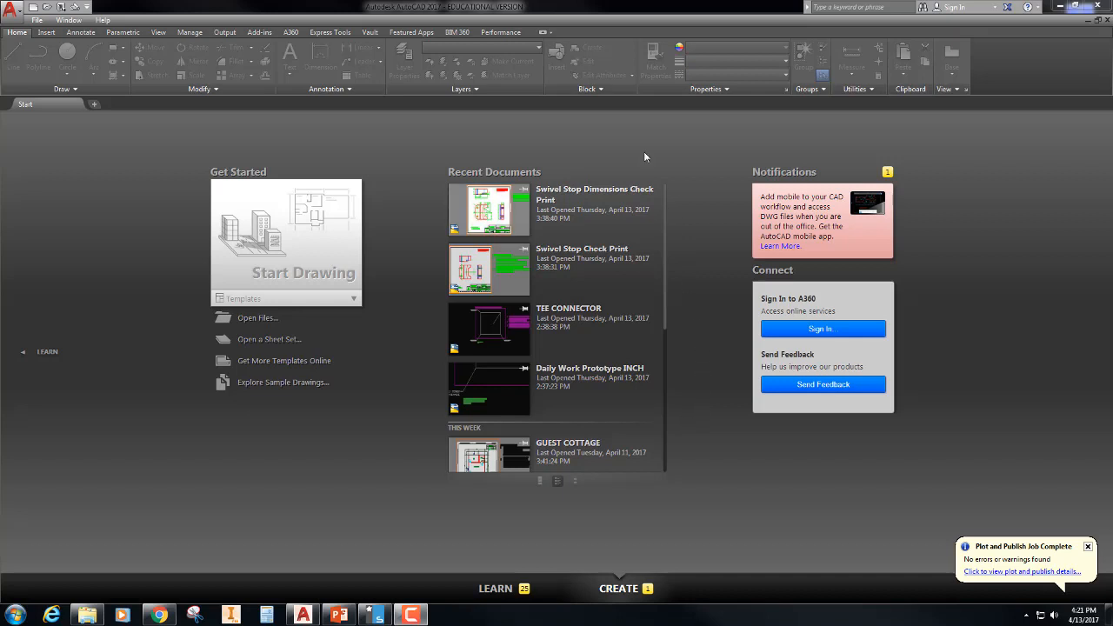
pyautogui.moveTo(50, 159)
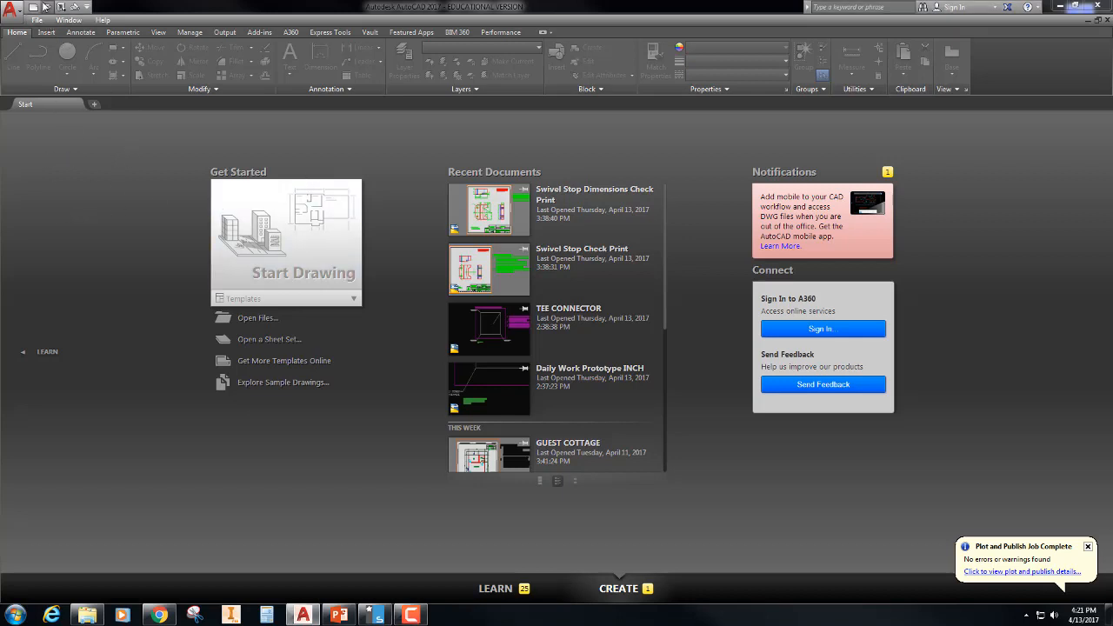
# Step: Open Mechanical Working Drawing Prototype.dwg from DFTG 1405 > Prototype Drawing Files > Chapter 11 Prototypes
pyautogui.click(258, 318)
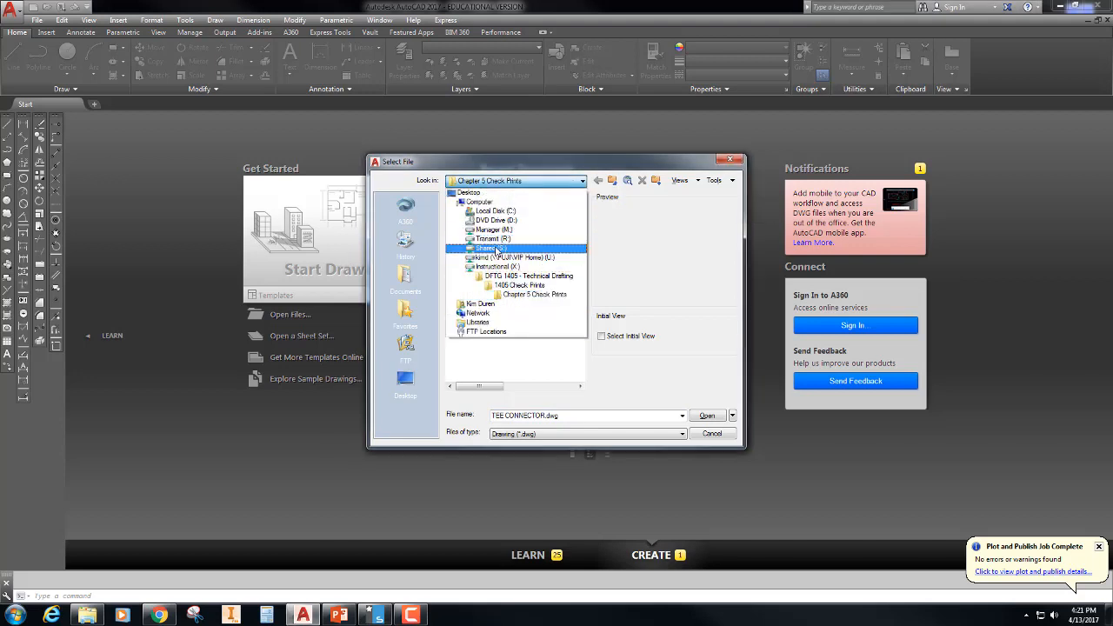
pyautogui.doubleClick(529, 275)
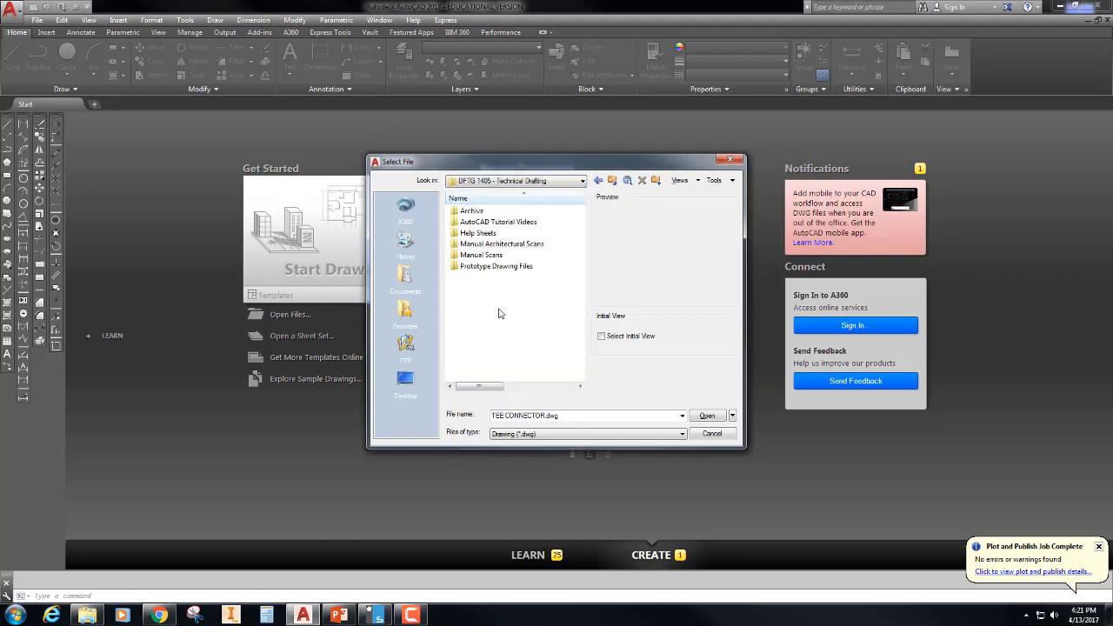
pyautogui.doubleClick(495, 266)
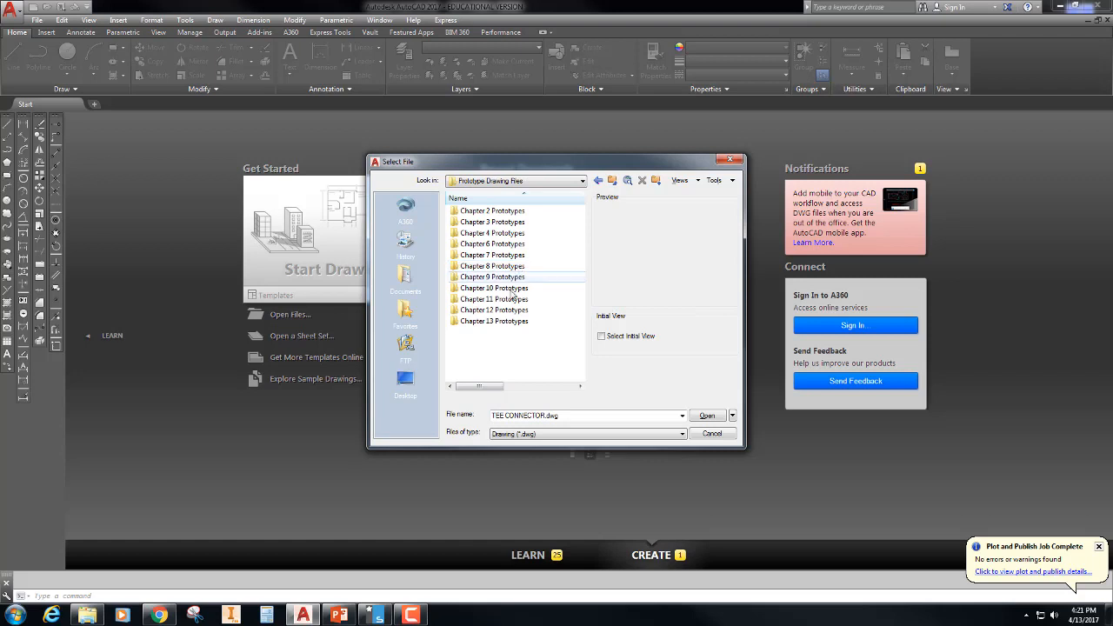
pyautogui.moveTo(509, 304)
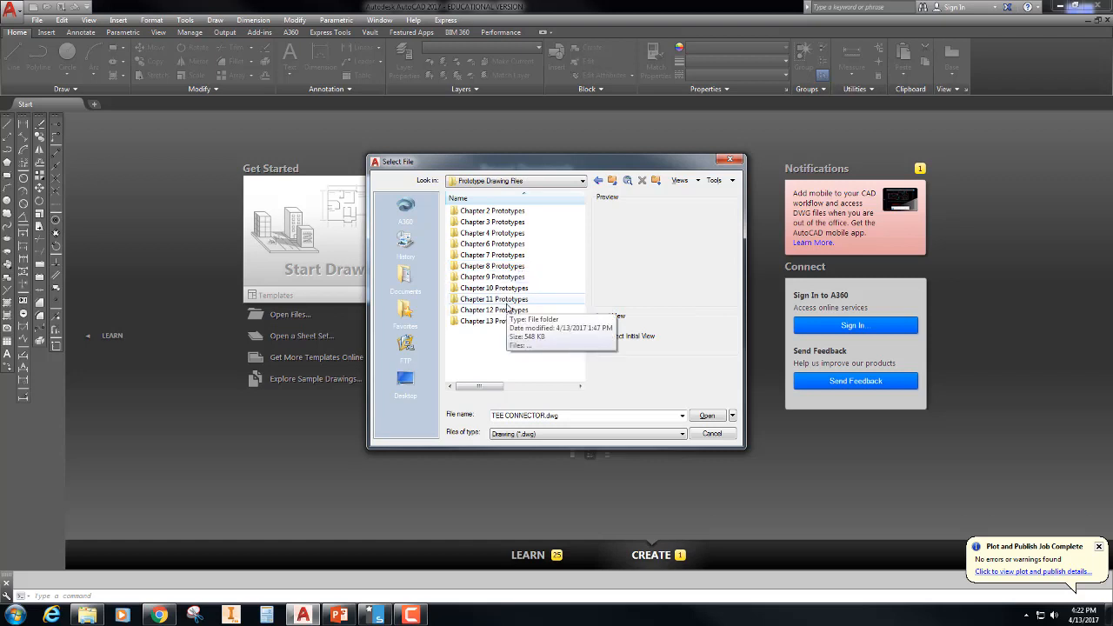
pyautogui.doubleClick(493, 298)
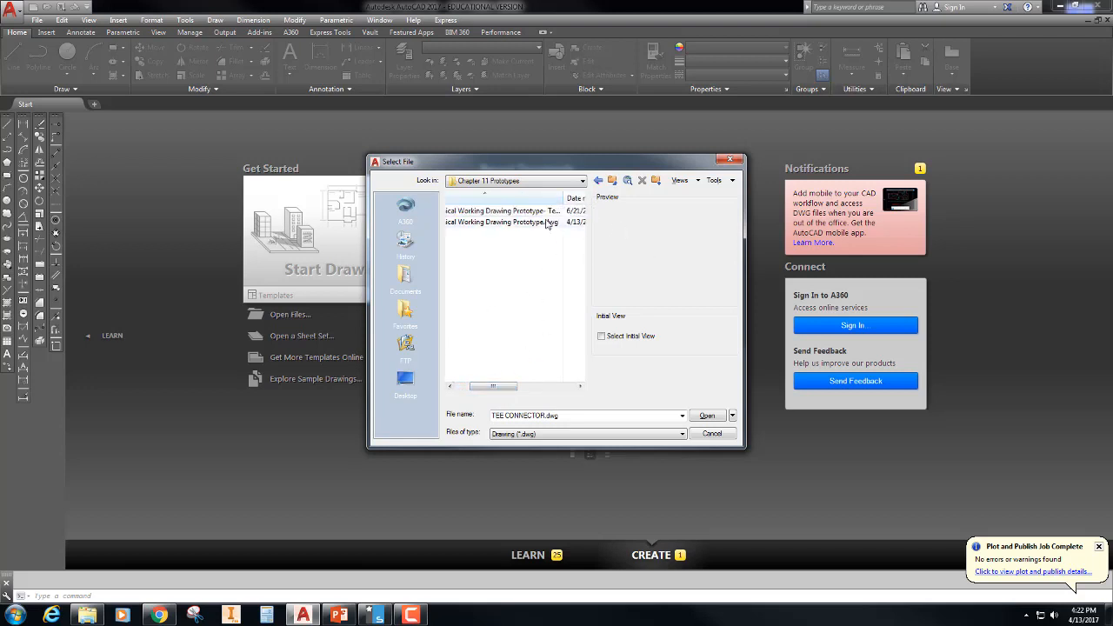
pyautogui.click(502, 223)
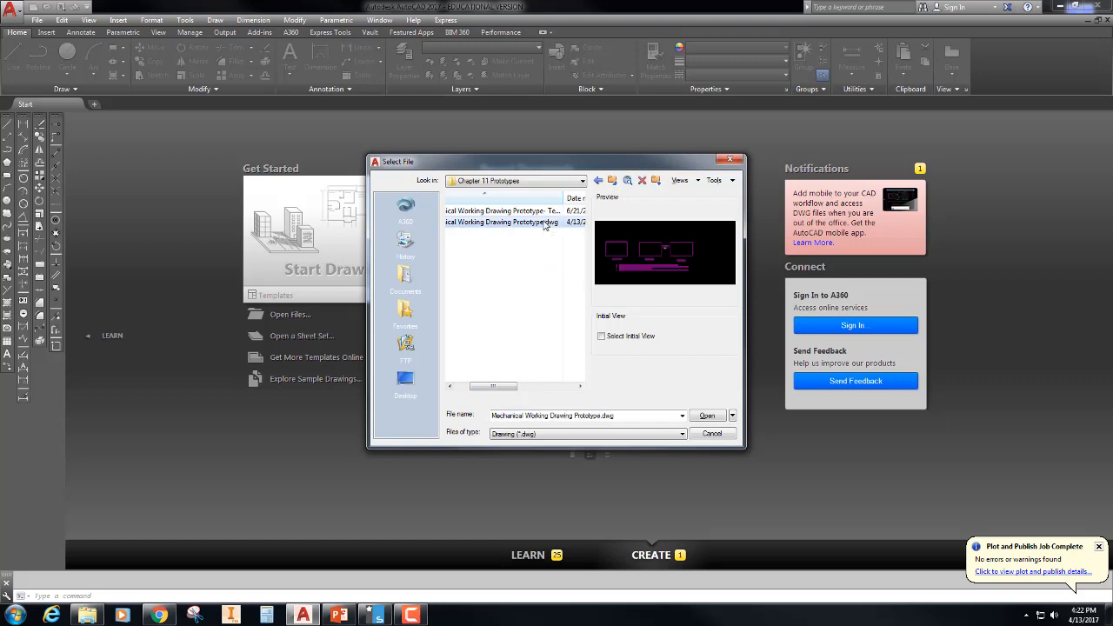
pyautogui.click(707, 415)
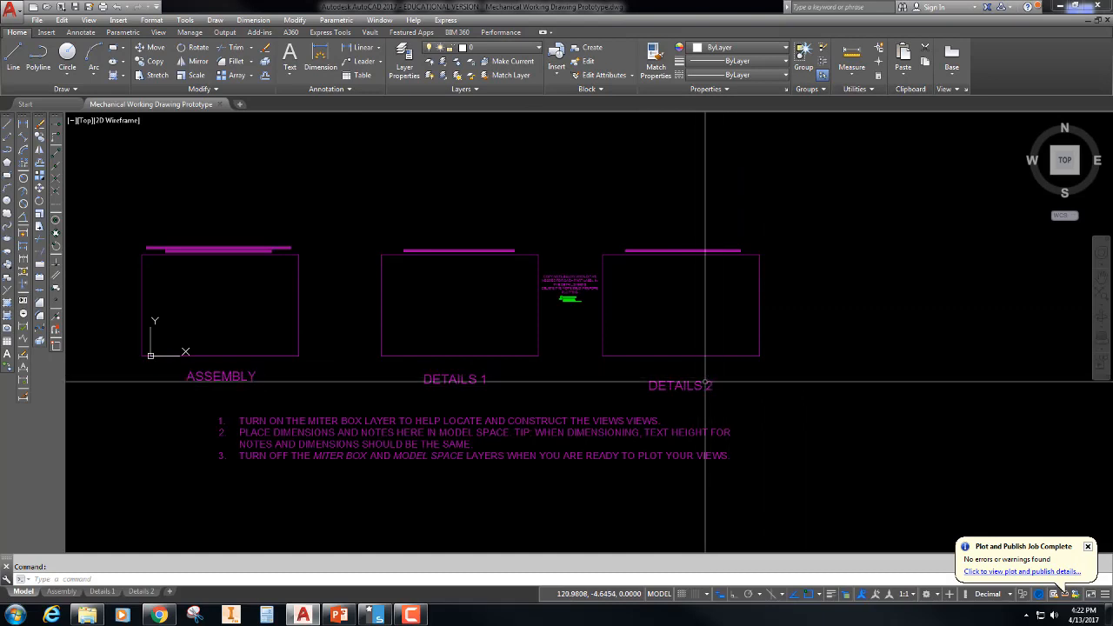
pyautogui.moveTo(306, 316)
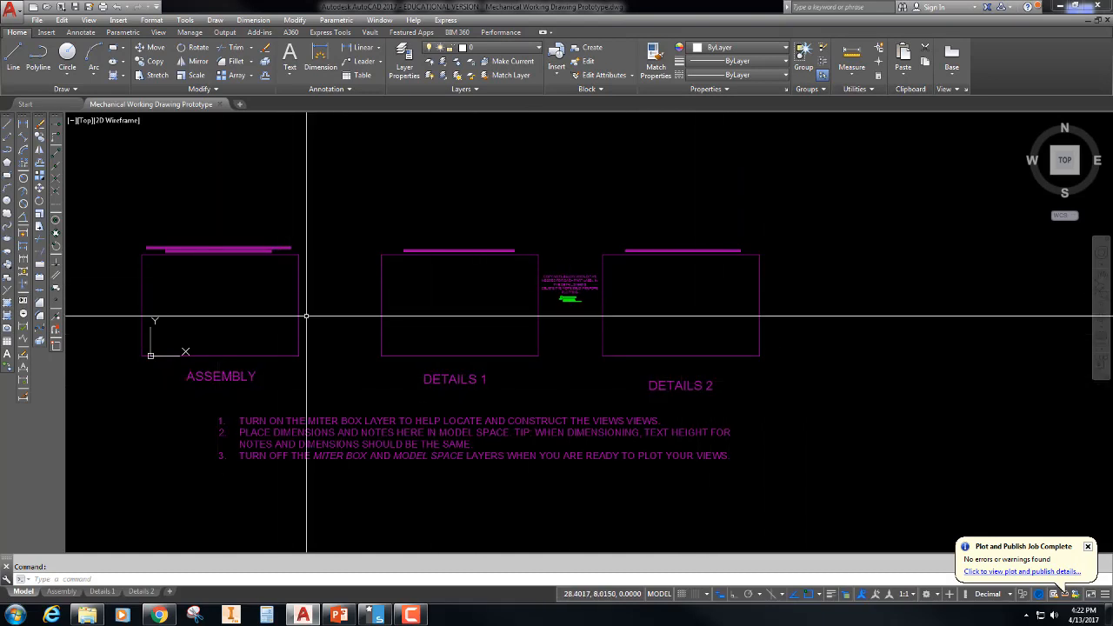
pyautogui.moveTo(695, 303)
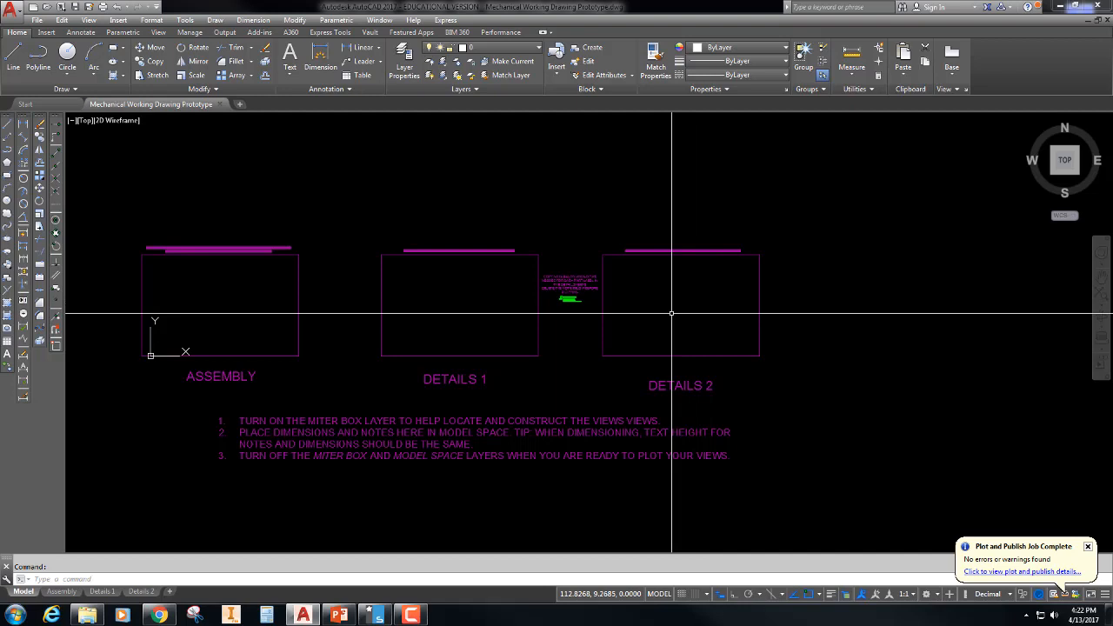
pyautogui.moveTo(223, 268)
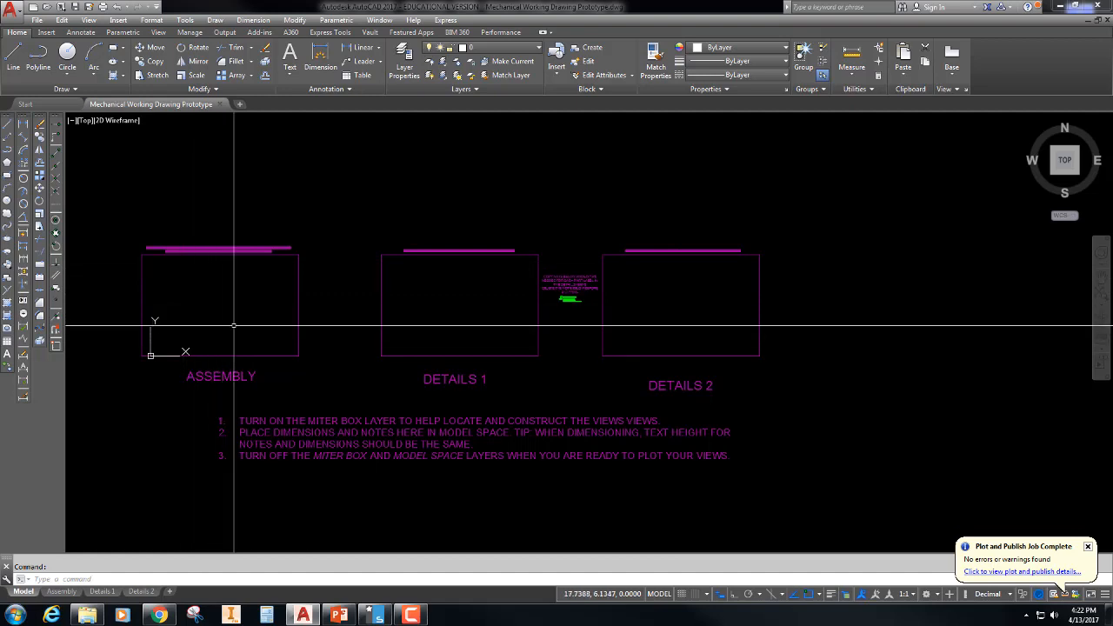
pyautogui.moveTo(357, 337)
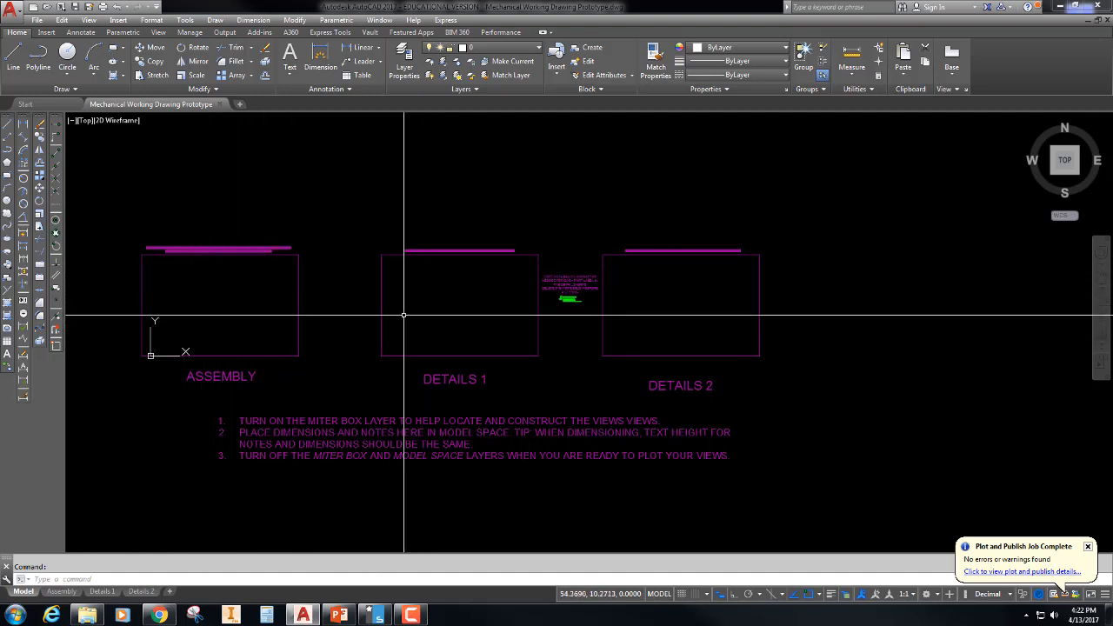
pyautogui.moveTo(512, 288)
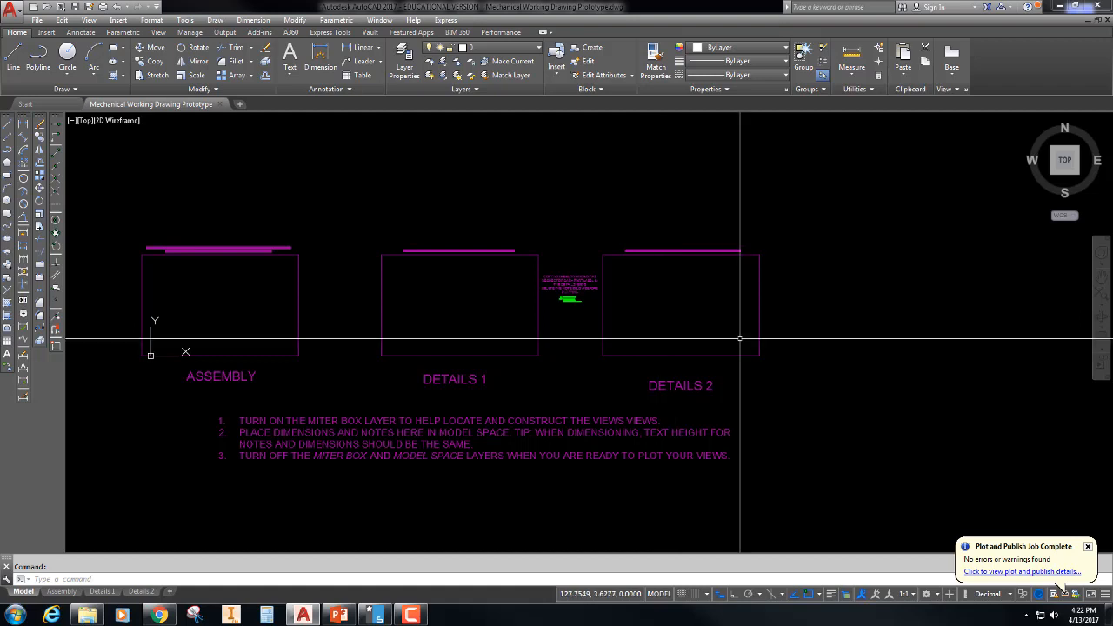
pyautogui.moveTo(633, 265)
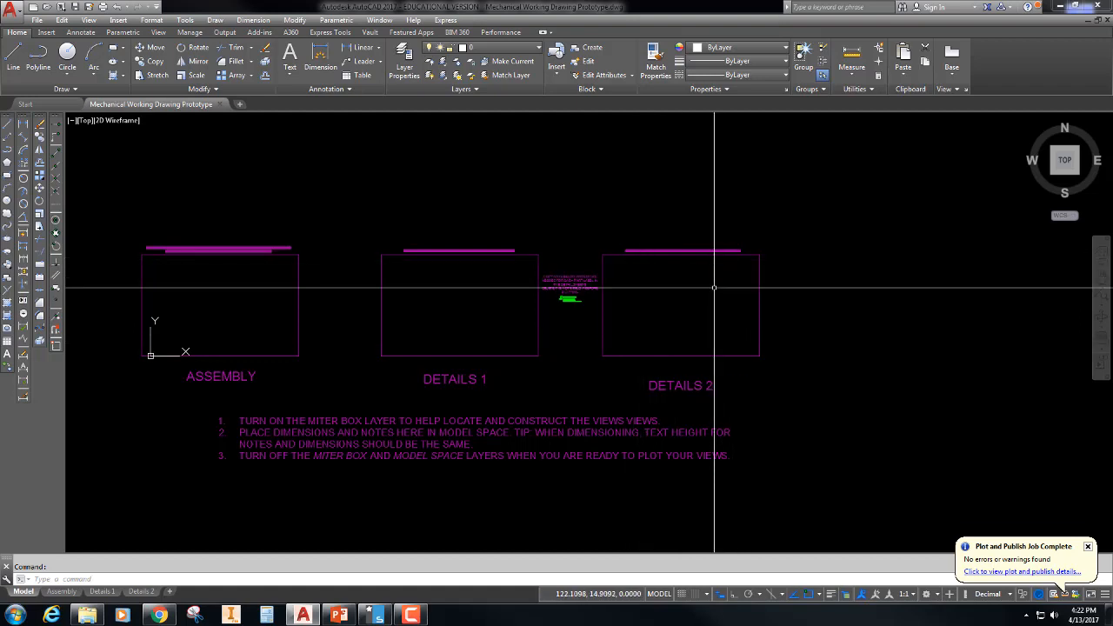
pyautogui.moveTo(713, 323)
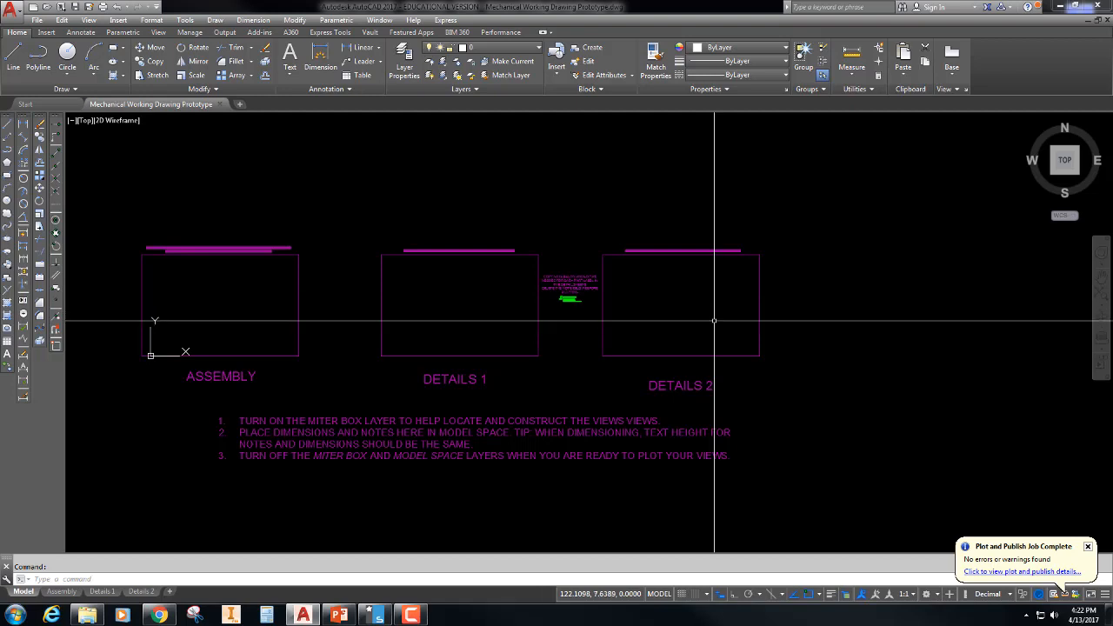
pyautogui.moveTo(713, 321)
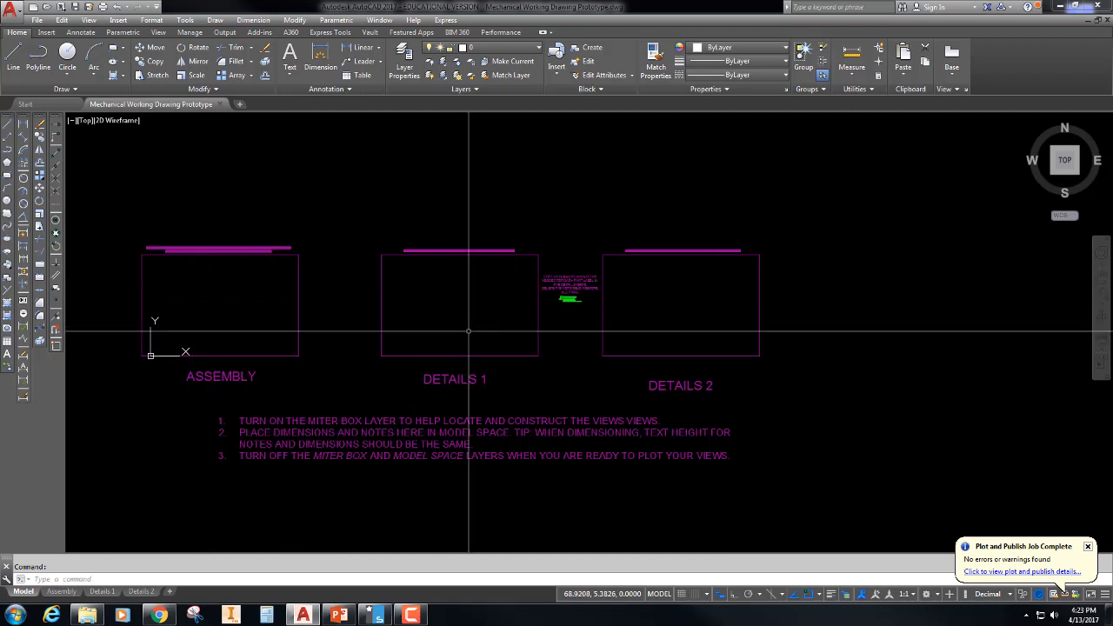
pyautogui.moveTo(443, 286)
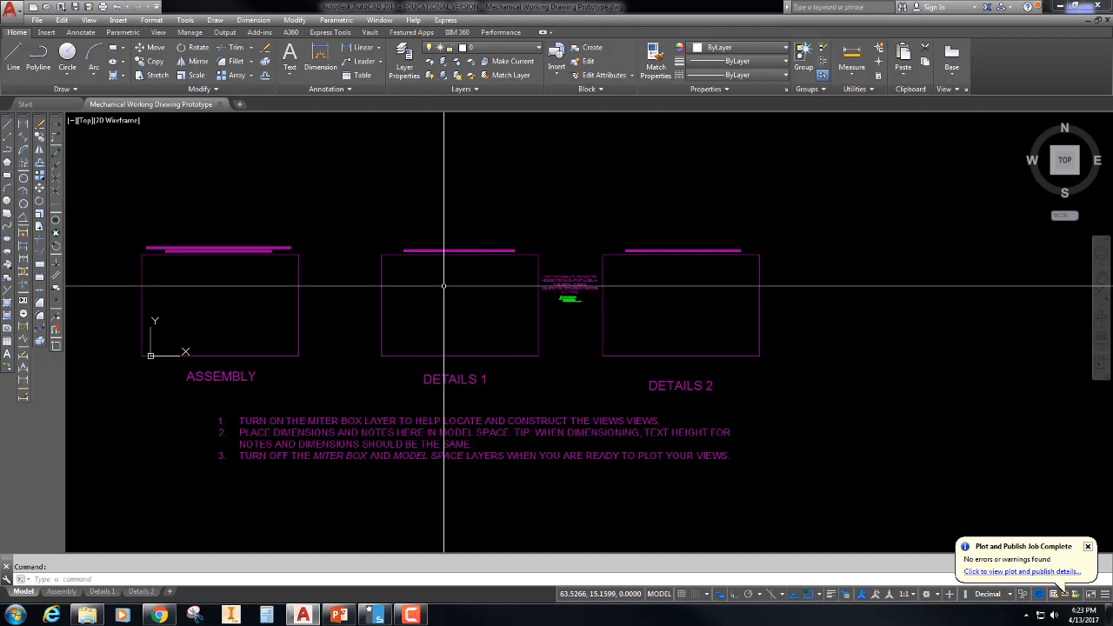
pyautogui.moveTo(339, 304)
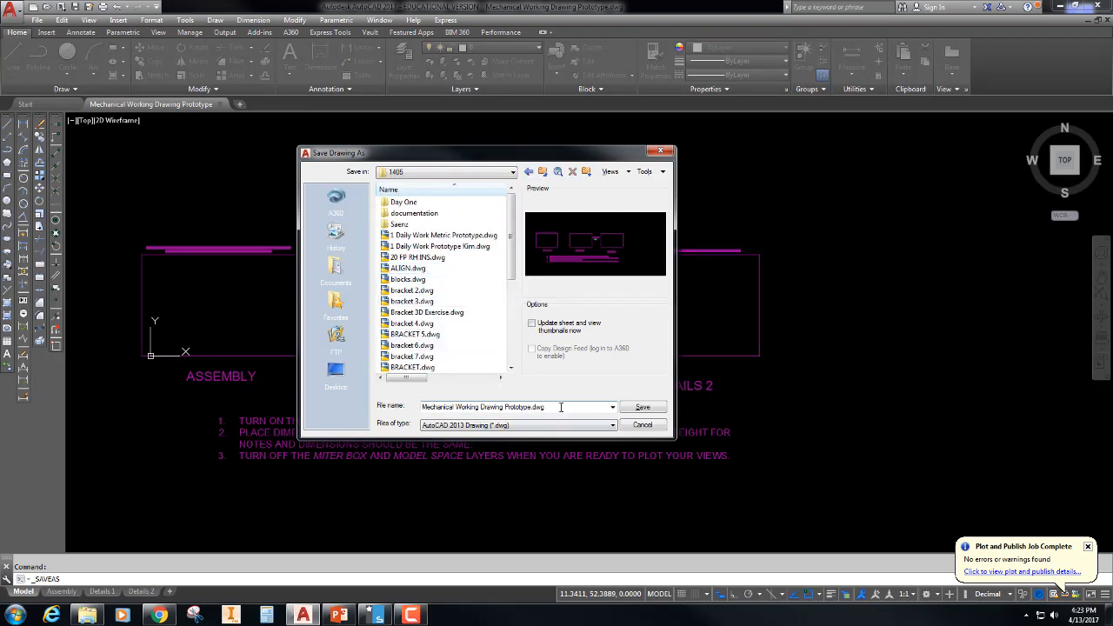
# Step: Save the prototype in the 1405 folder under the file name 'TOE STOP ASSY'
pyautogui.write('1')
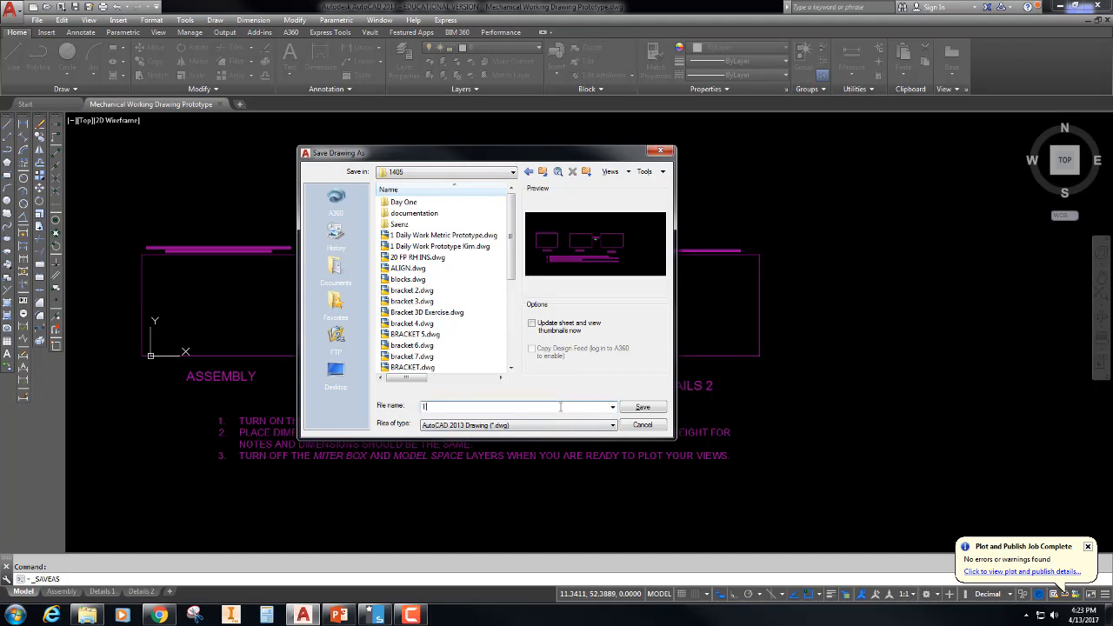
pyautogui.write('TOE STOP A')
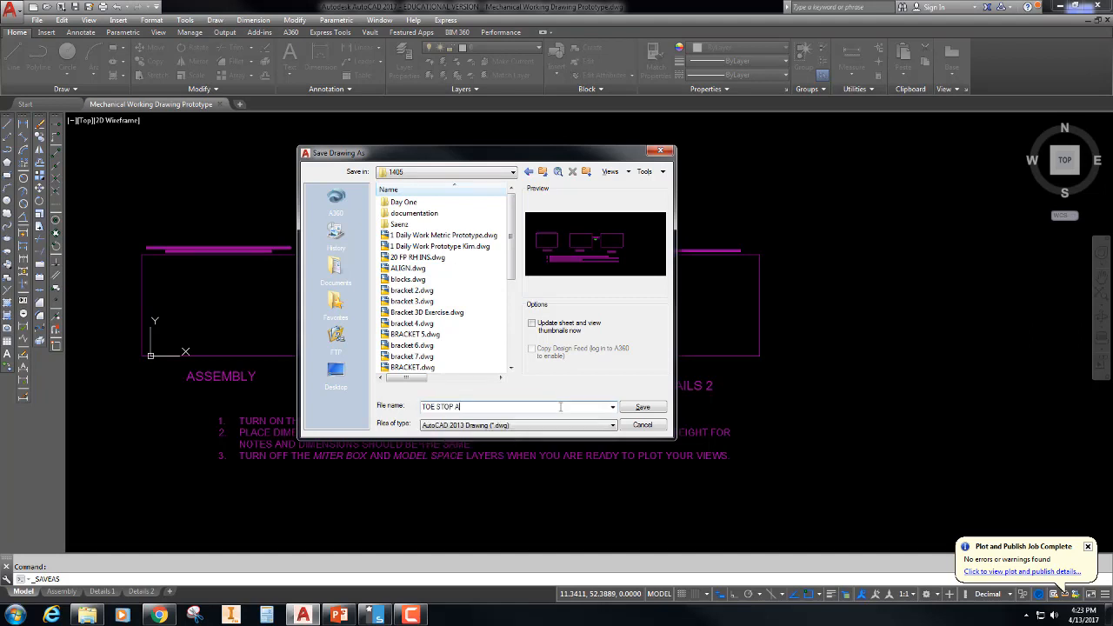
pyautogui.write('SSY')
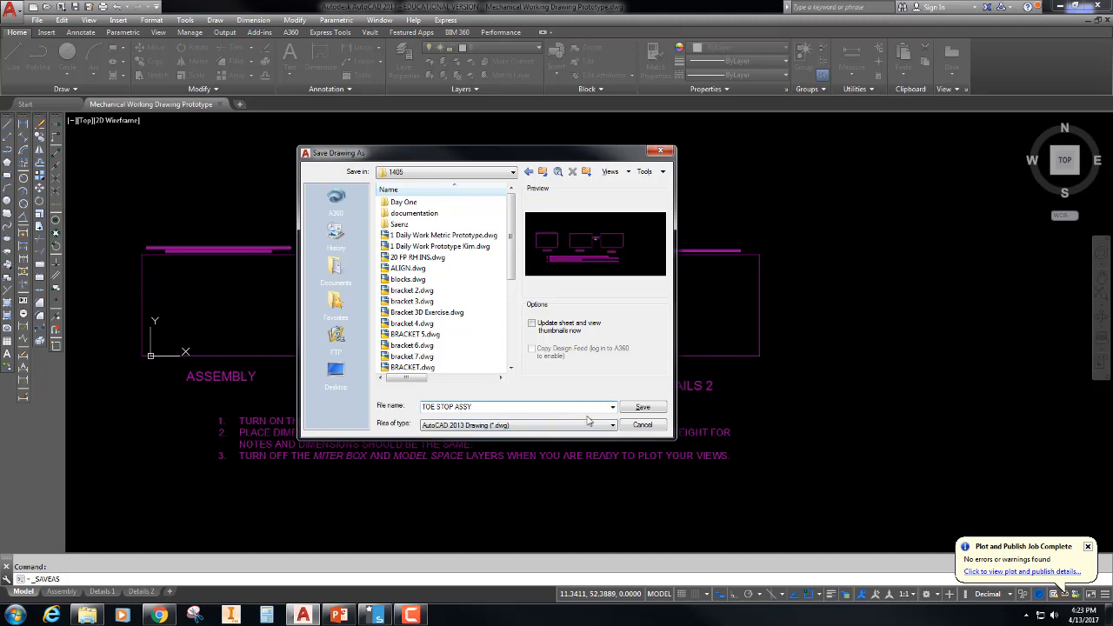
pyautogui.click(642, 406)
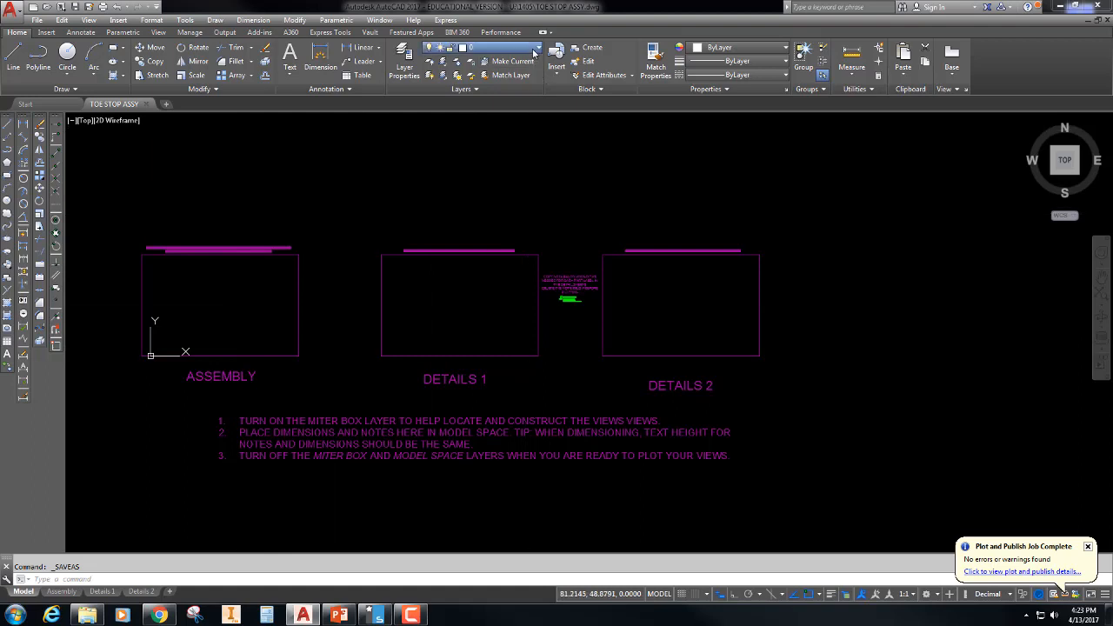
pyautogui.click(536, 47)
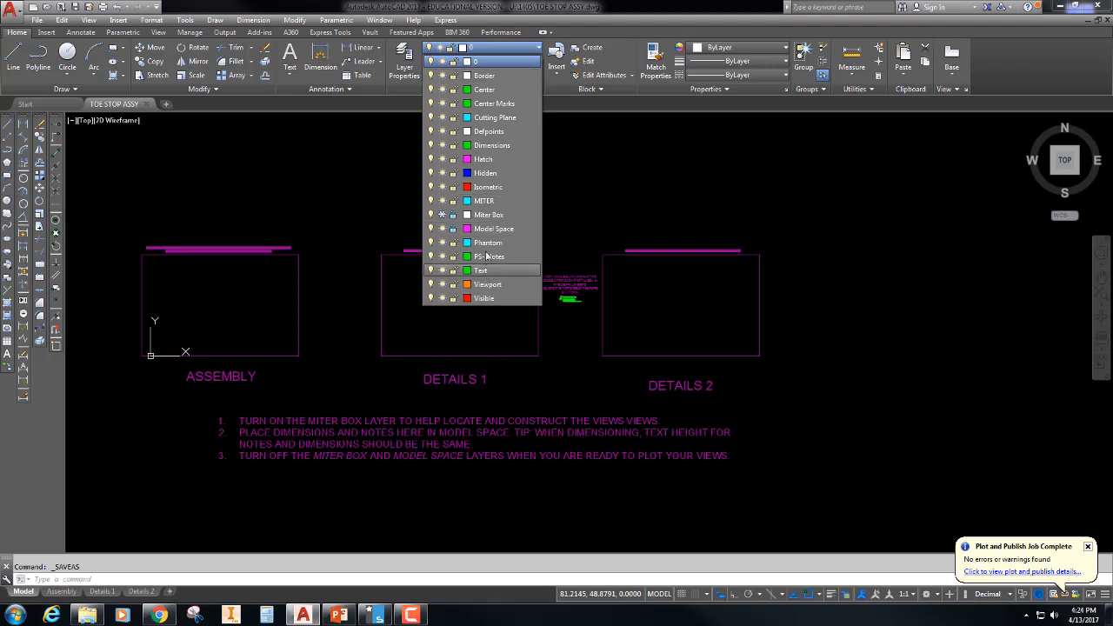
pyautogui.moveTo(488, 242)
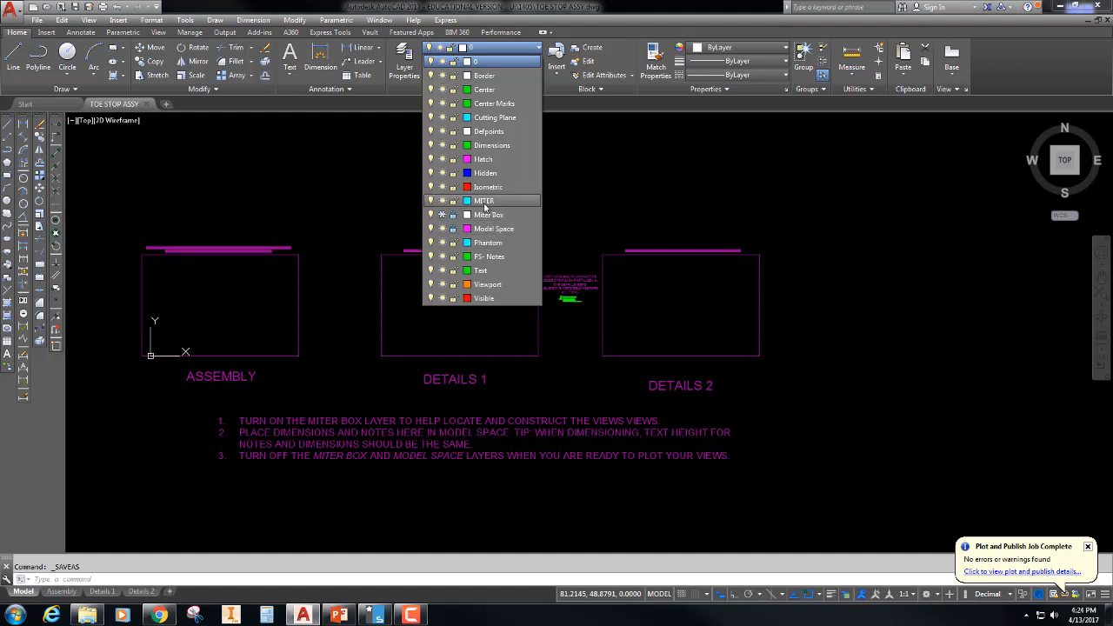
pyautogui.moveTo(487, 182)
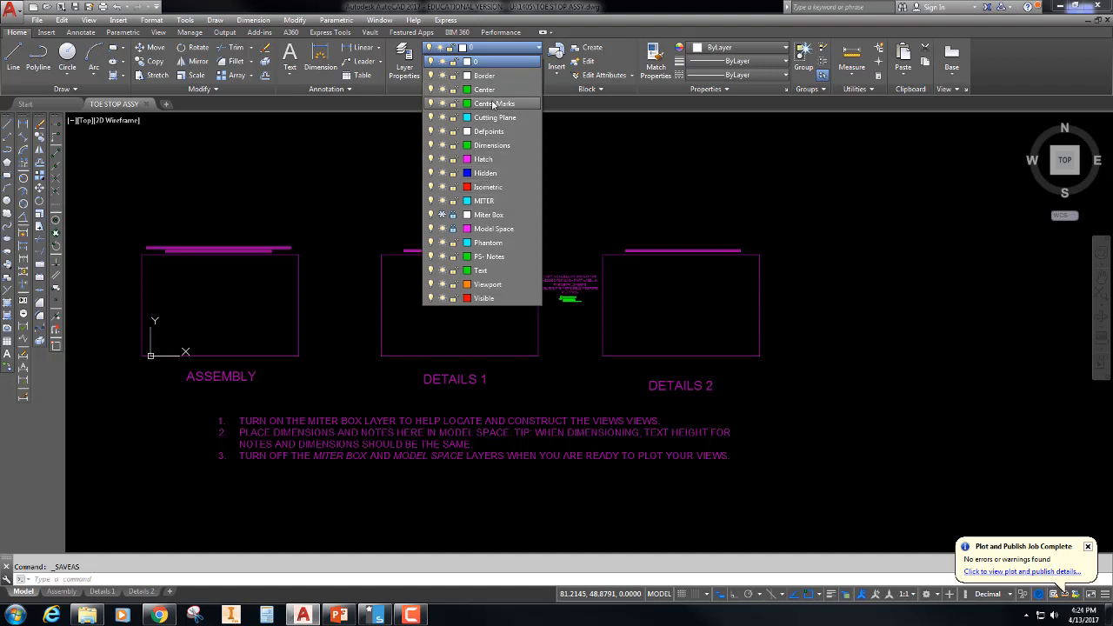
pyautogui.moveTo(485, 90)
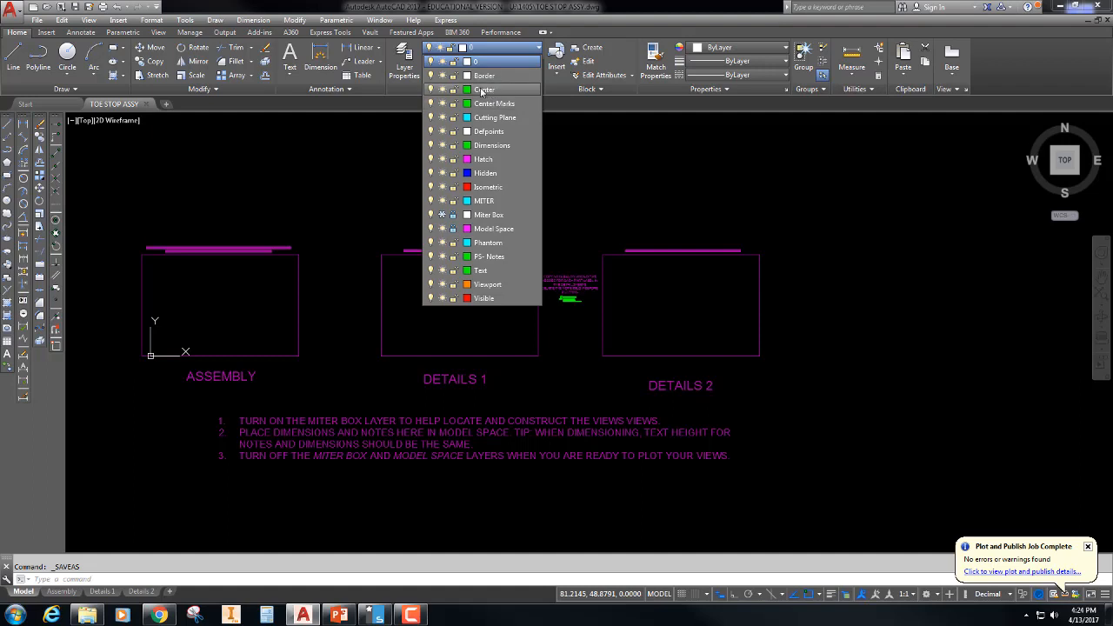
pyautogui.moveTo(487, 118)
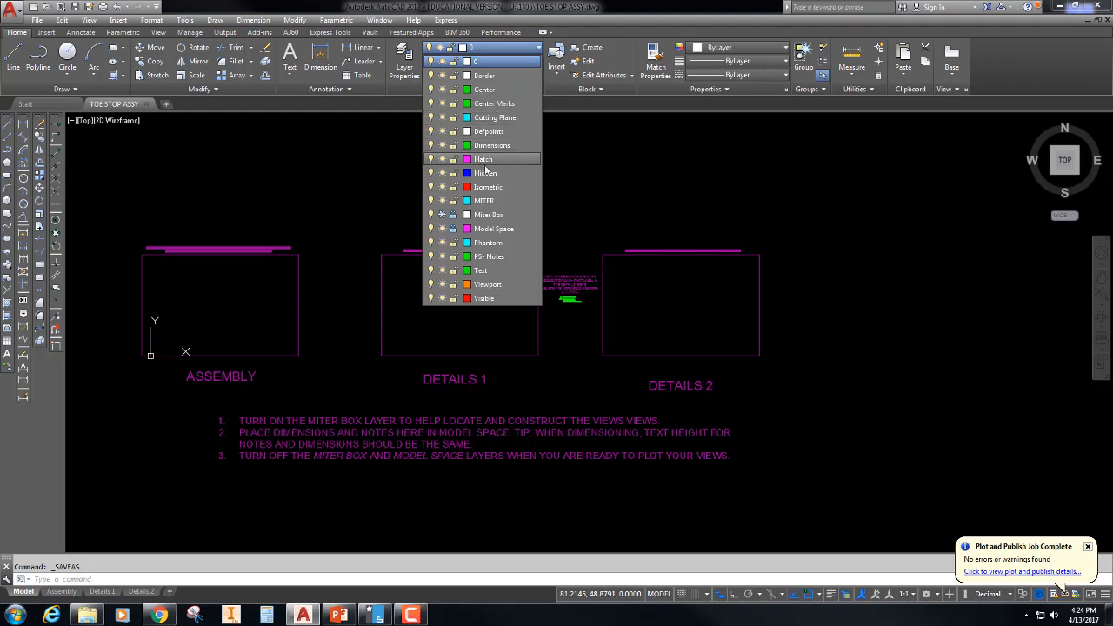
pyautogui.moveTo(486, 187)
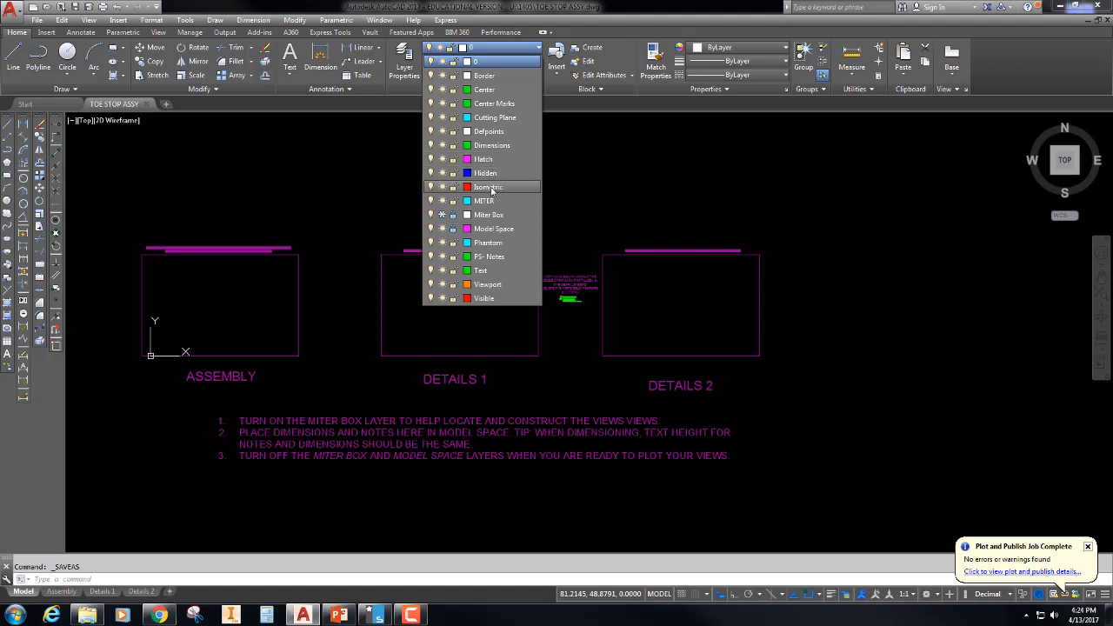
pyautogui.moveTo(487, 186)
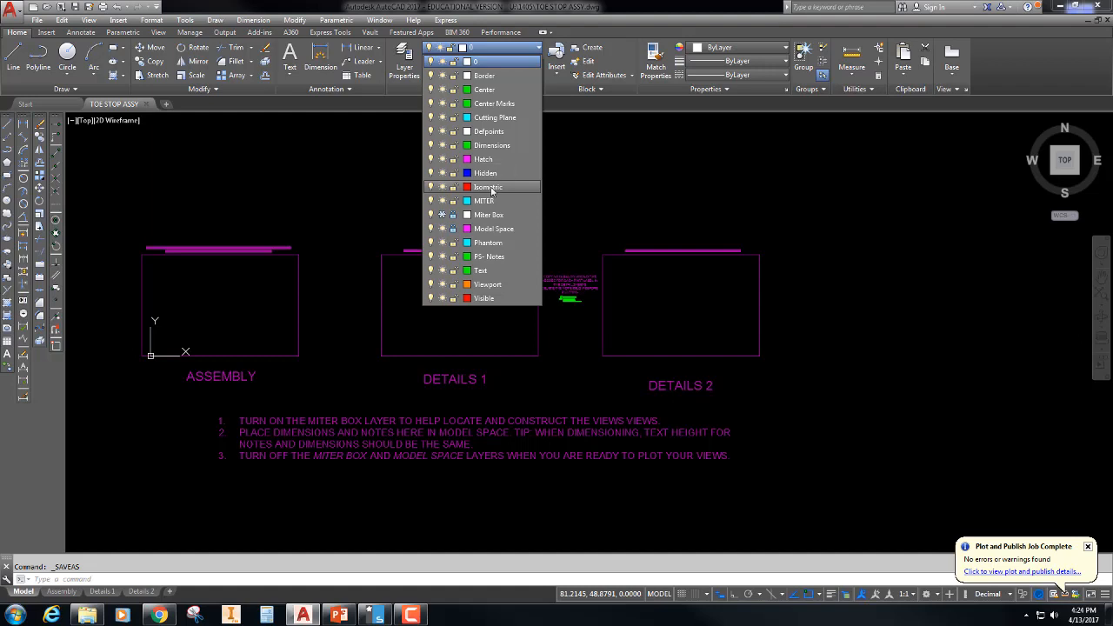
pyautogui.moveTo(525, 204)
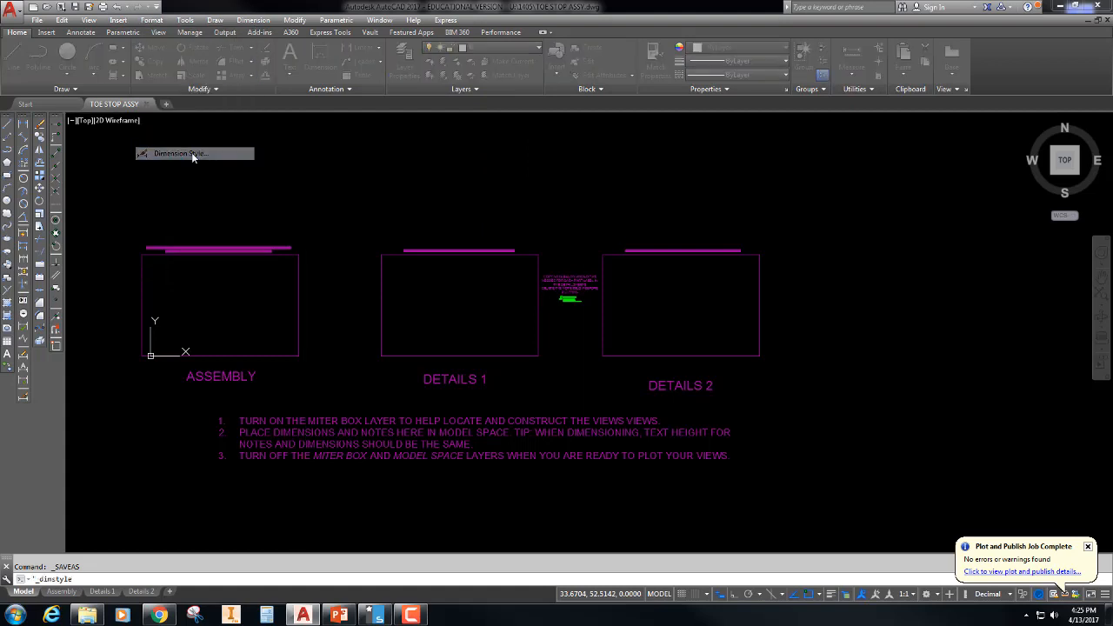
pyautogui.click(179, 153)
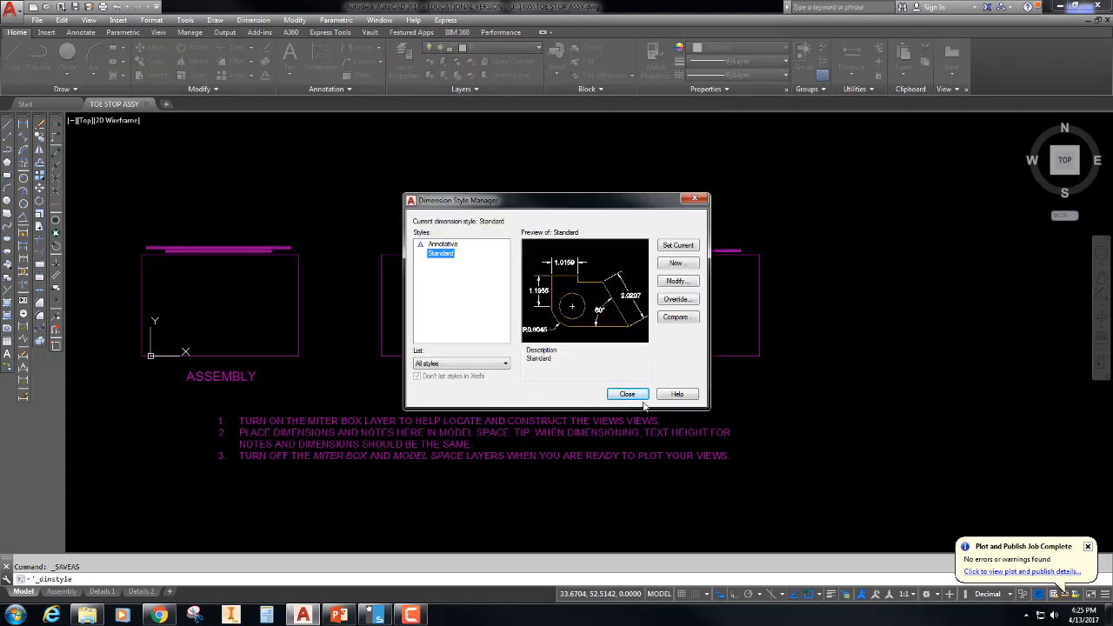
pyautogui.click(626, 394)
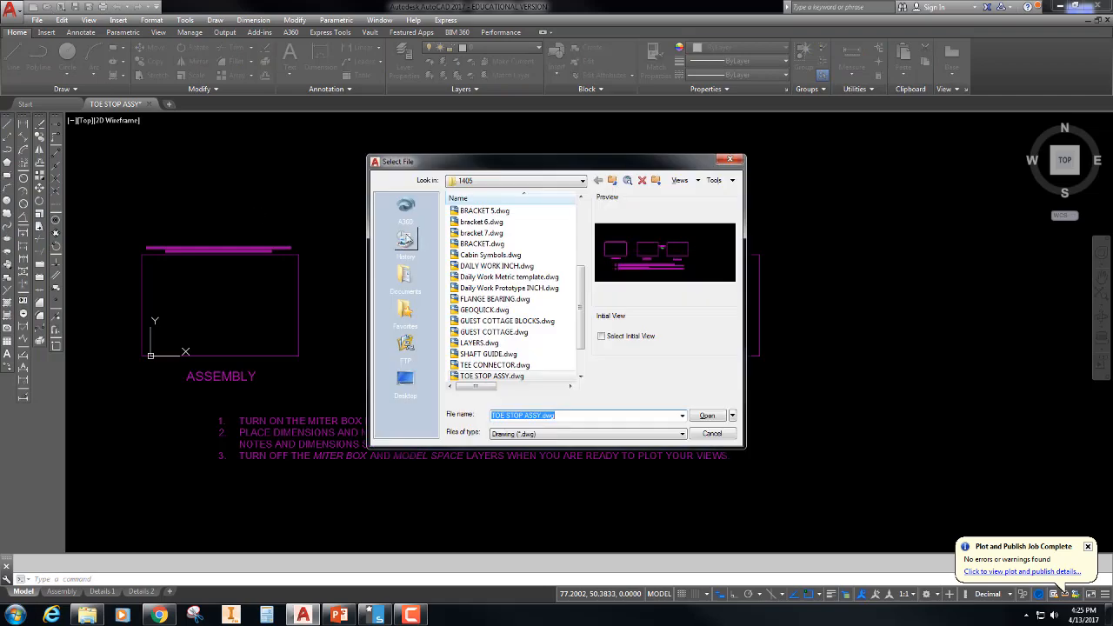
# Step: Open DAILY WORK INCH.dwg from the Select File dialog
pyautogui.click(496, 266)
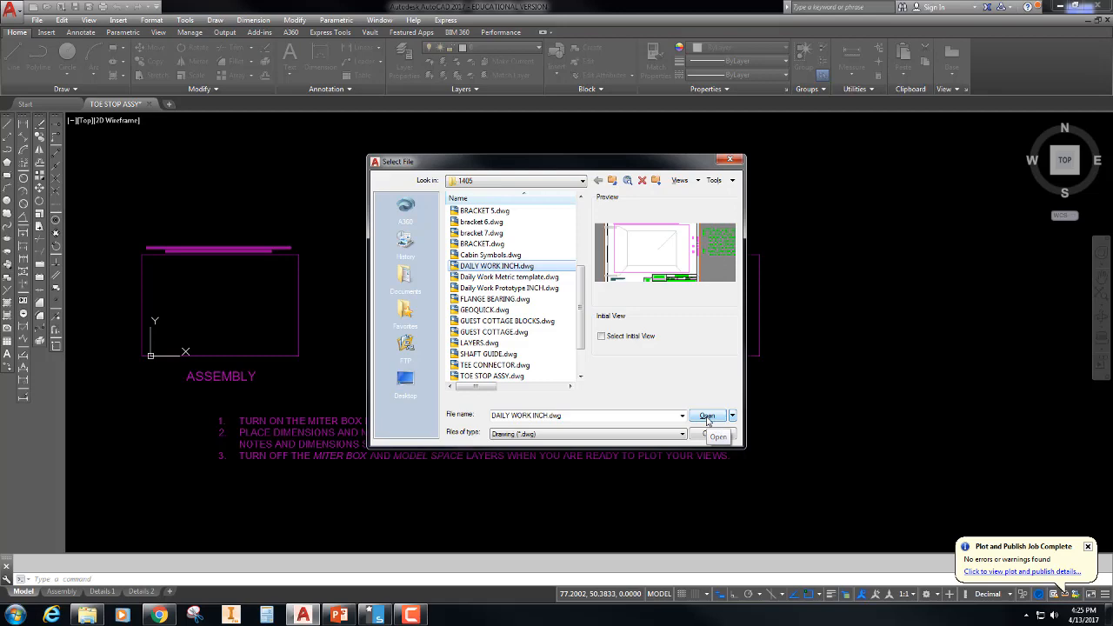
pyautogui.click(706, 414)
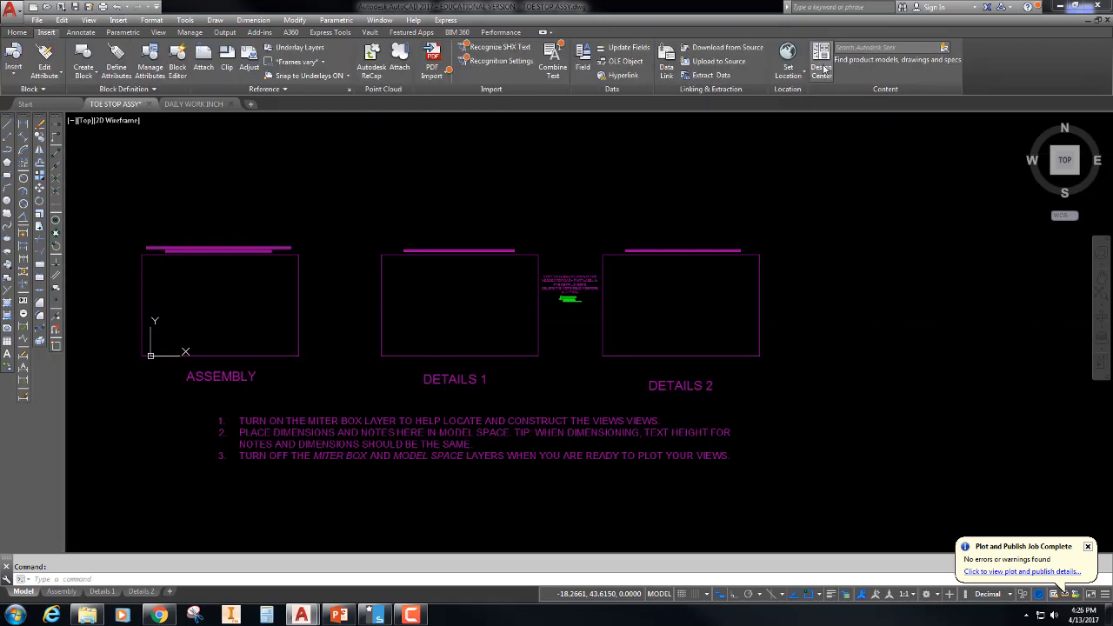
# Step: Open DesignCenter and select DAILY WORK INCH's ASME Y14.5 LG and SM dimension styles
pyautogui.click(820, 61)
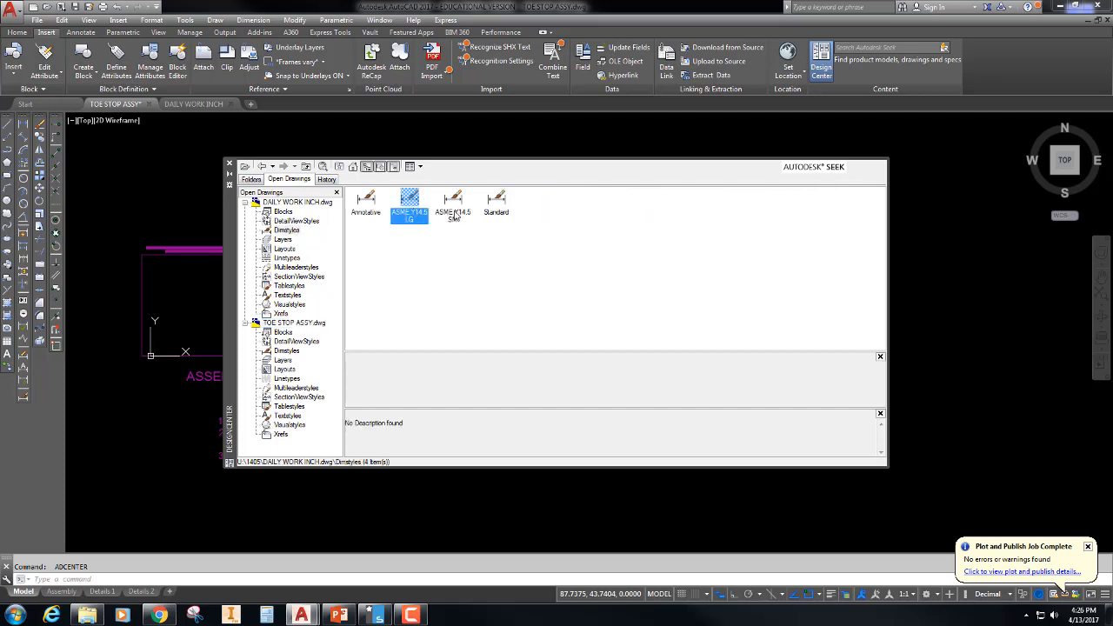
pyautogui.click(453, 205)
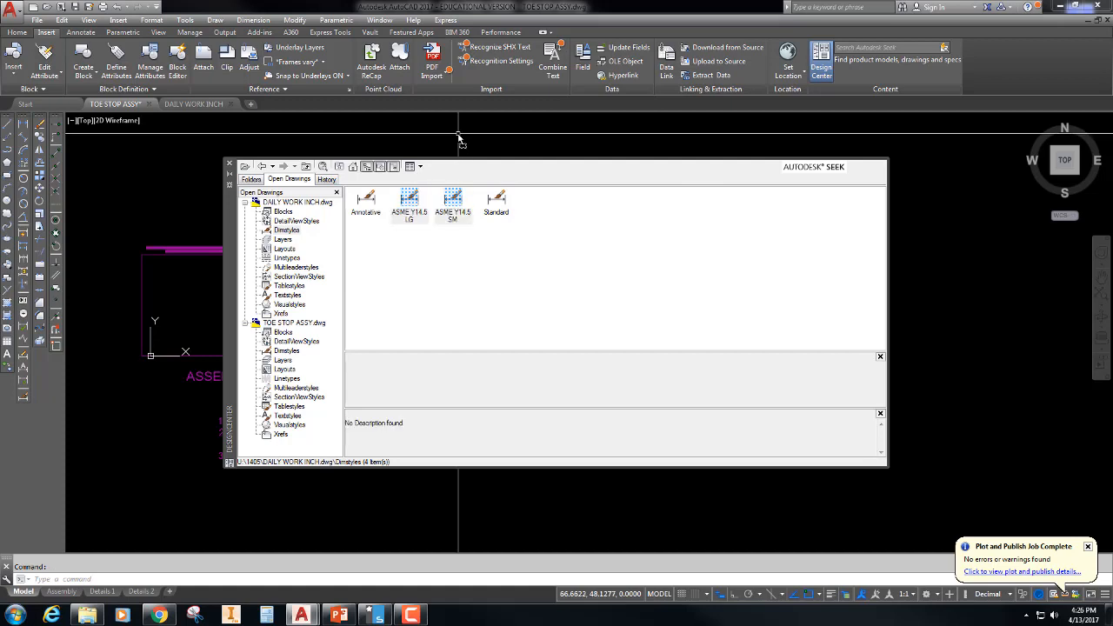
pyautogui.moveTo(206, 224)
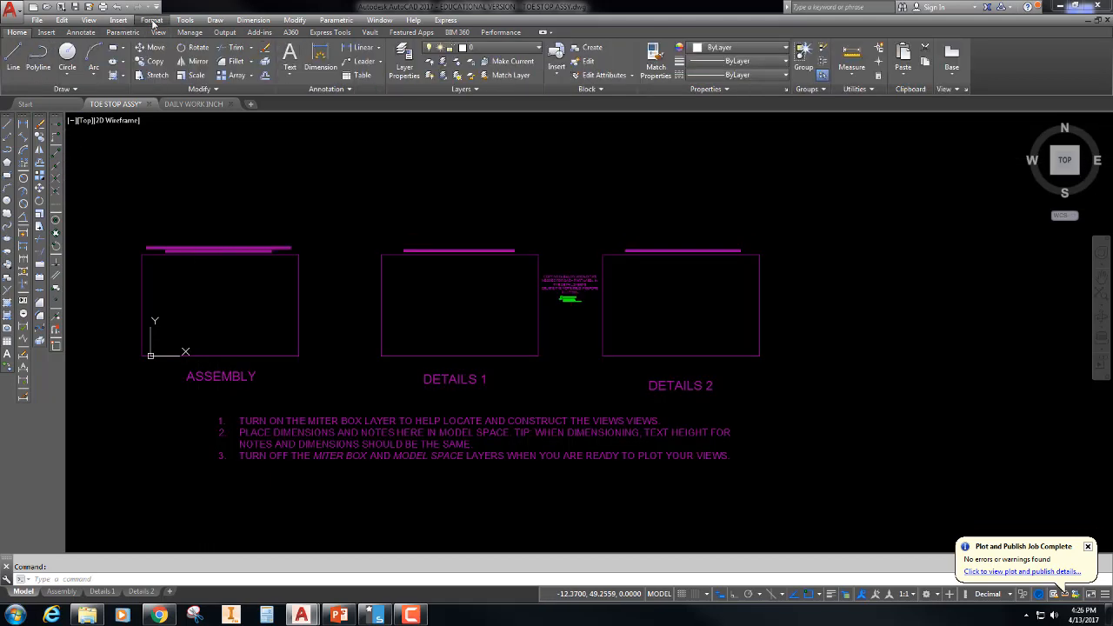
# Step: Open the Dimension Style Manager from the Format menu
pyautogui.click(152, 20)
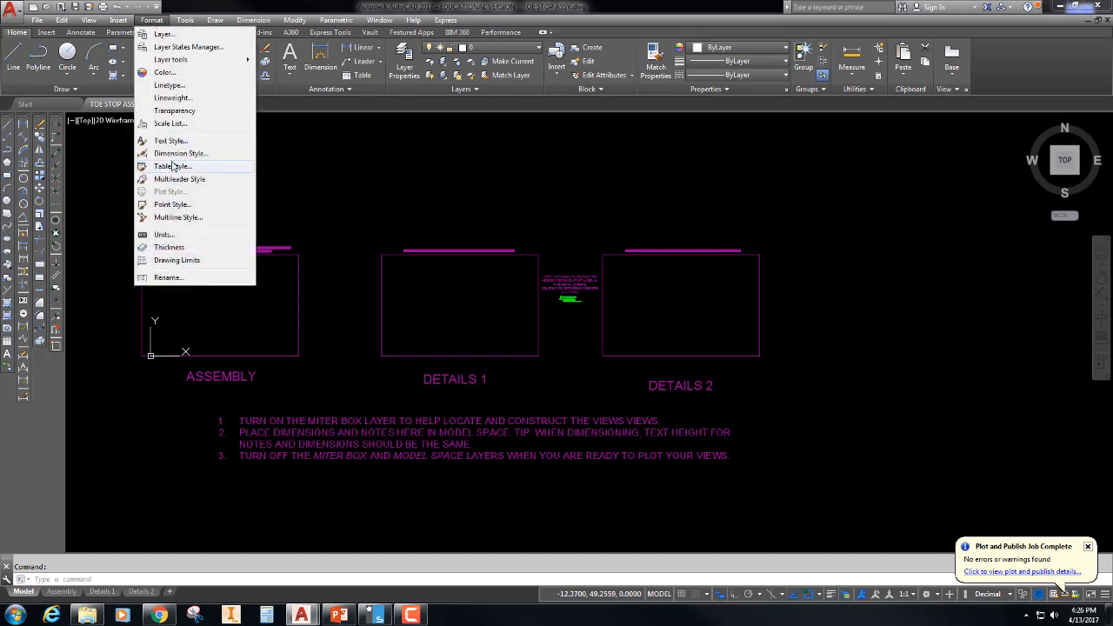
pyautogui.click(180, 153)
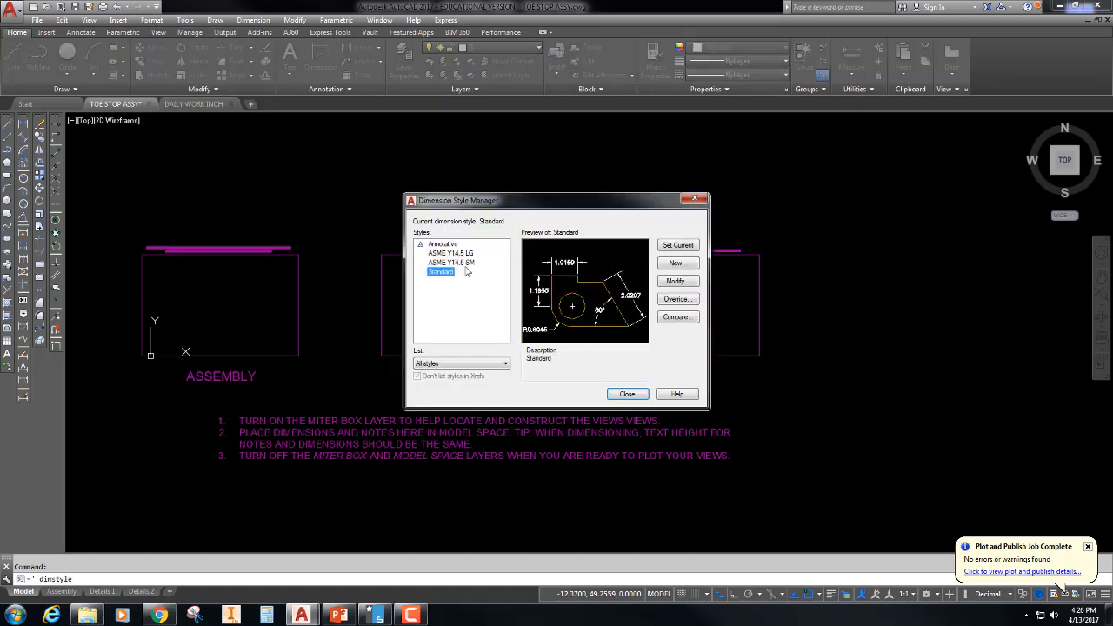
pyautogui.moveTo(452, 263)
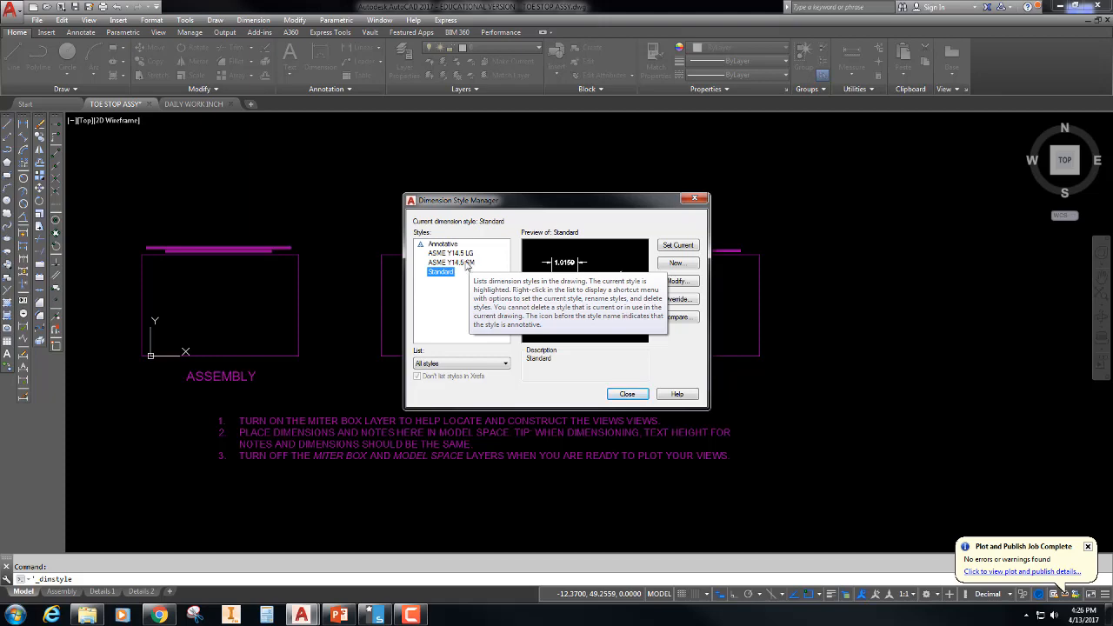
# Step: Modify ASME Y14.5 SM with text height 0.15 and arrow size 0.15, then confirm
pyautogui.click(451, 261)
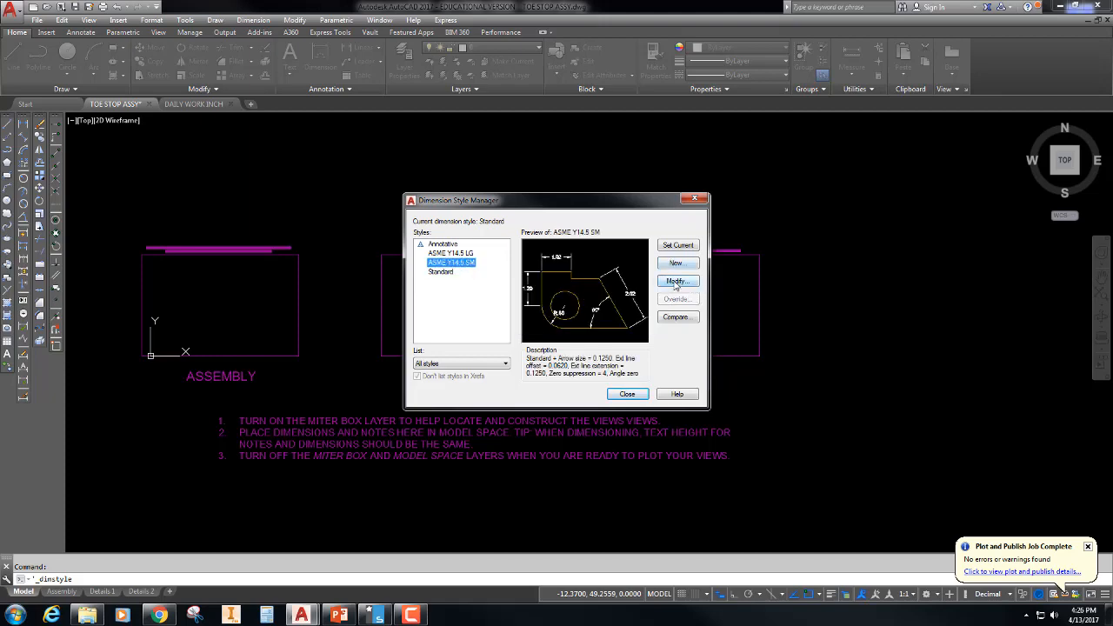
pyautogui.click(676, 280)
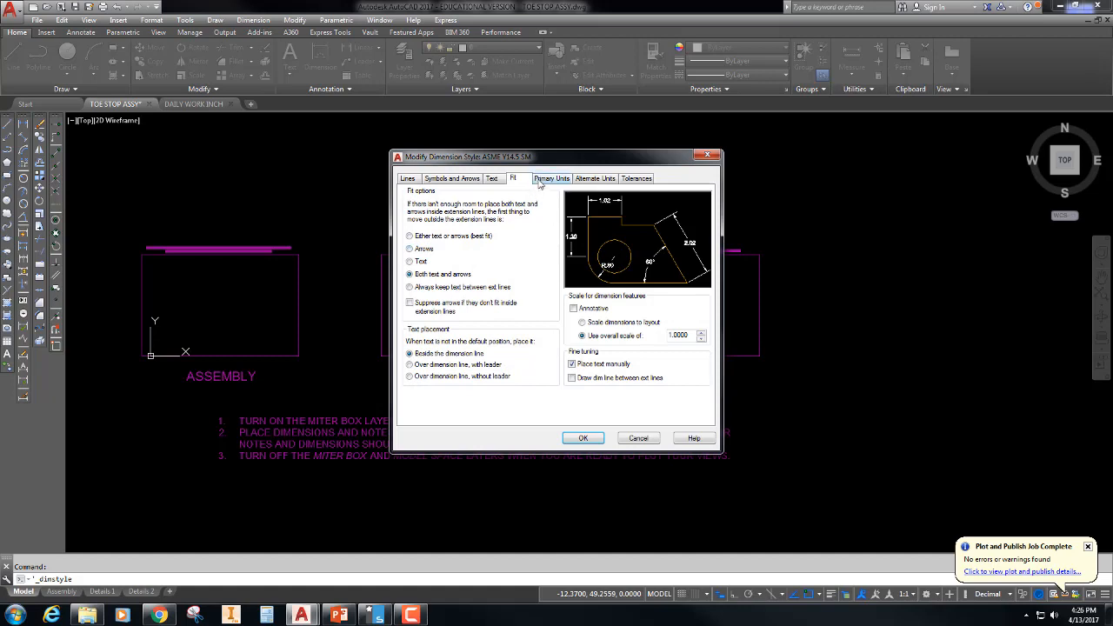
pyautogui.click(492, 178)
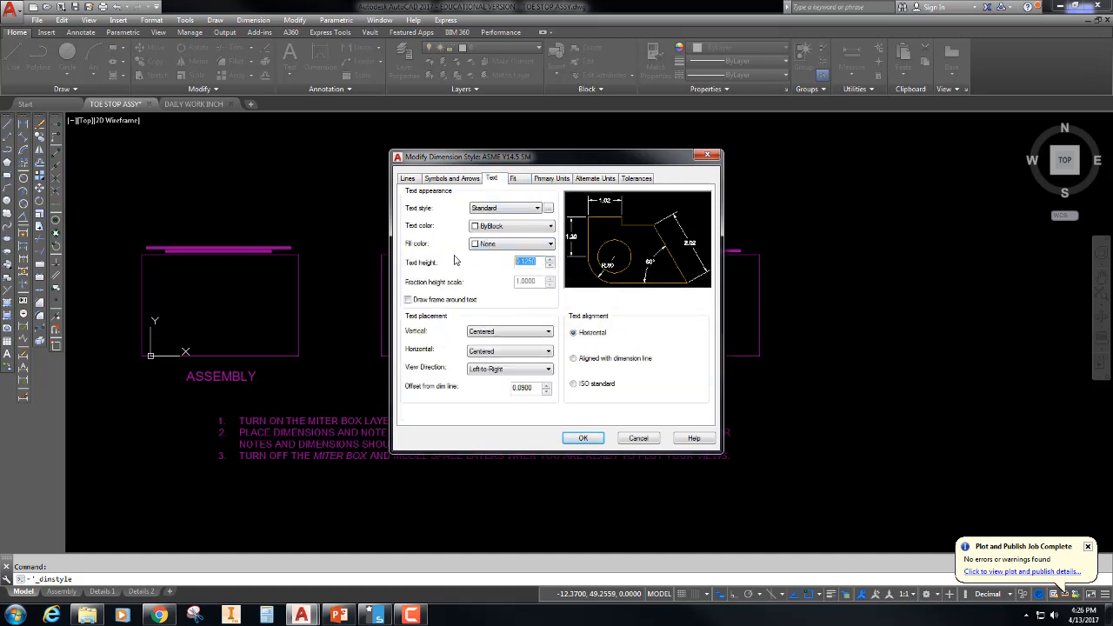
pyautogui.write('15')
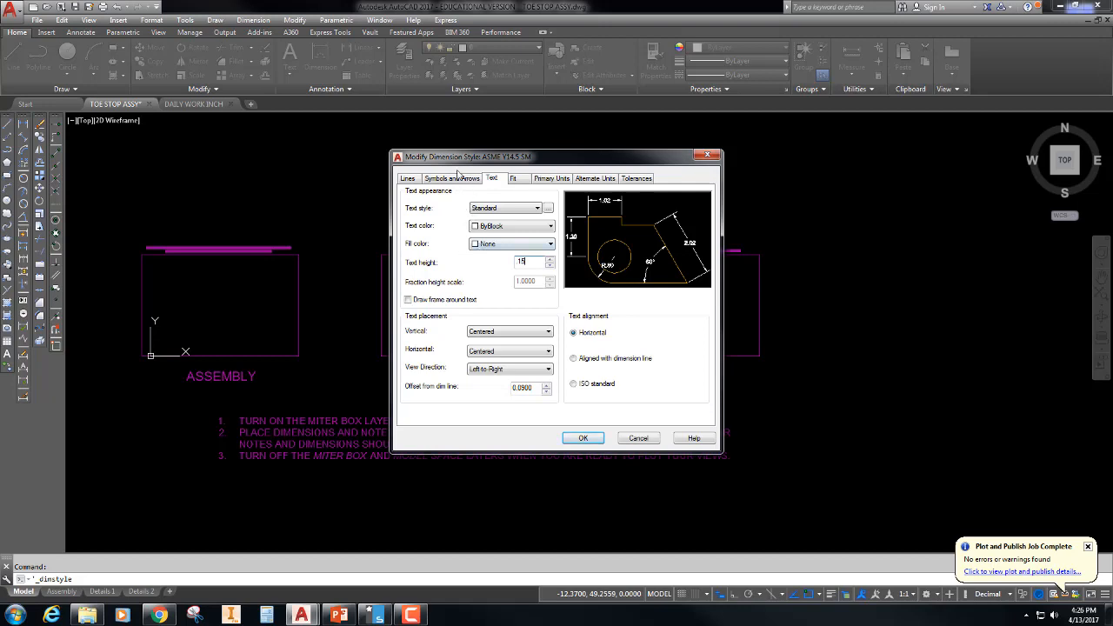
pyautogui.click(451, 178)
pyautogui.write('.15')
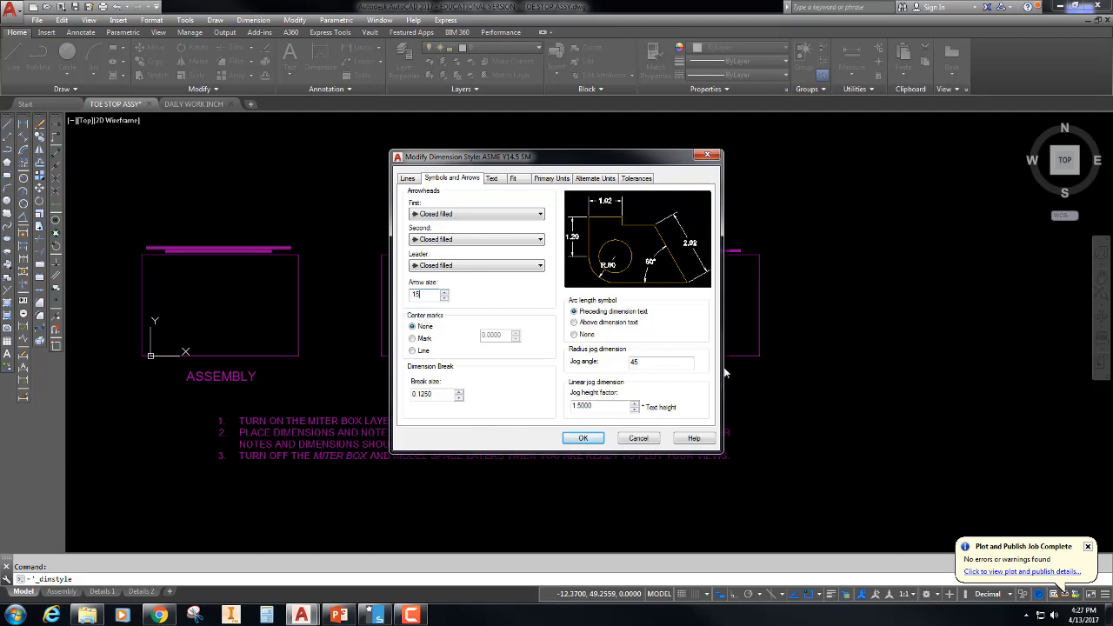
pyautogui.click(583, 437)
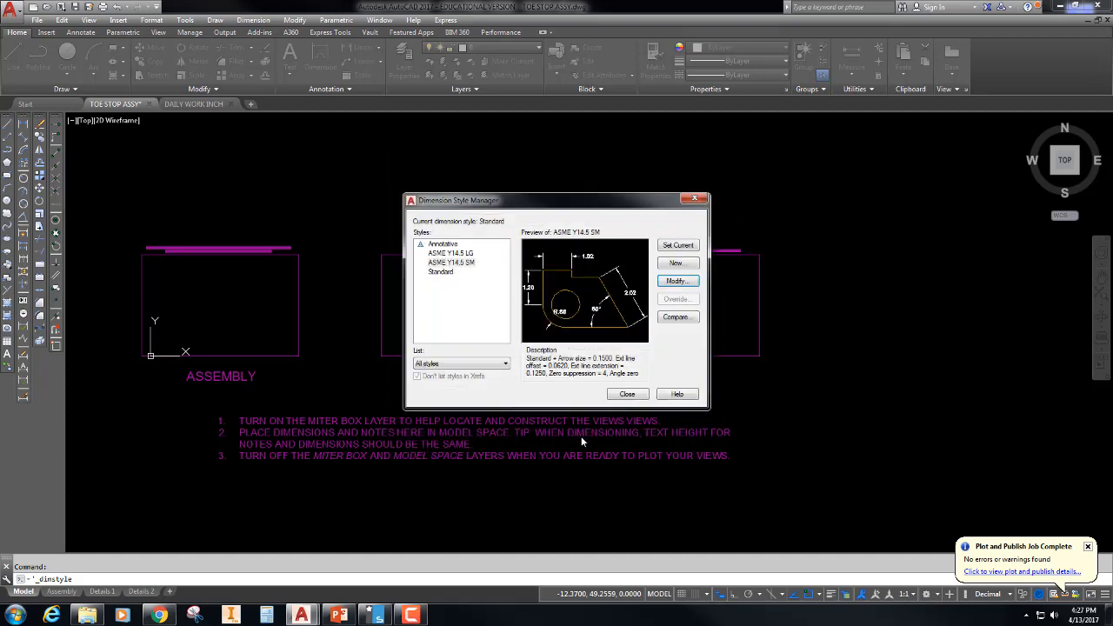
# Step: Modify ASME Y14.5 LG with arrow size .15 and text height .15, then confirm
pyautogui.click(450, 253)
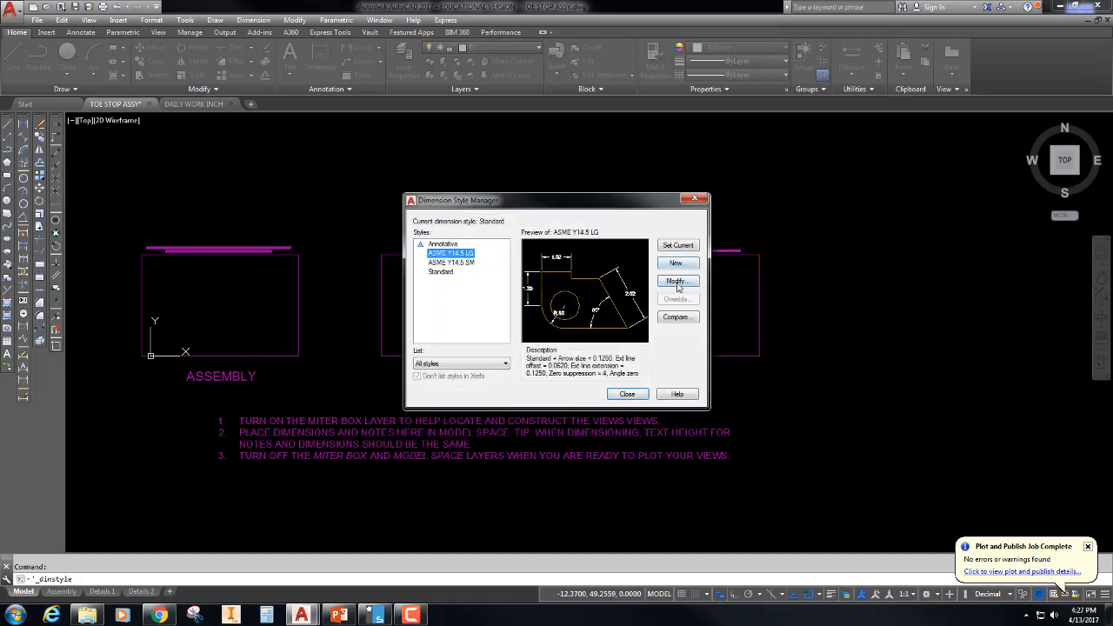
pyautogui.click(677, 280)
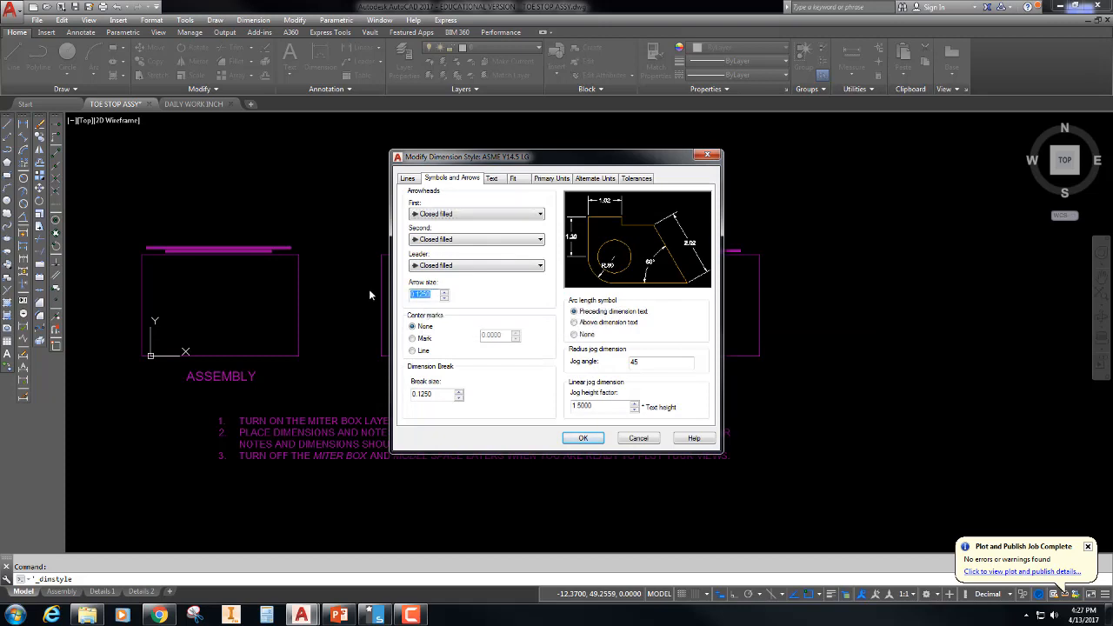
pyautogui.write('15')
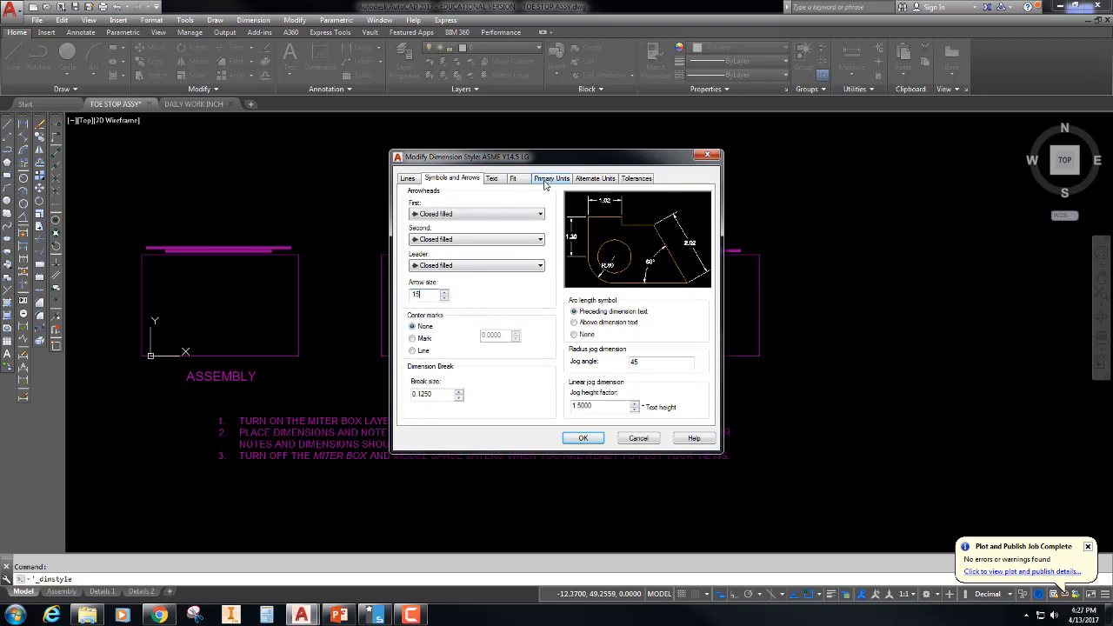
pyautogui.click(492, 178)
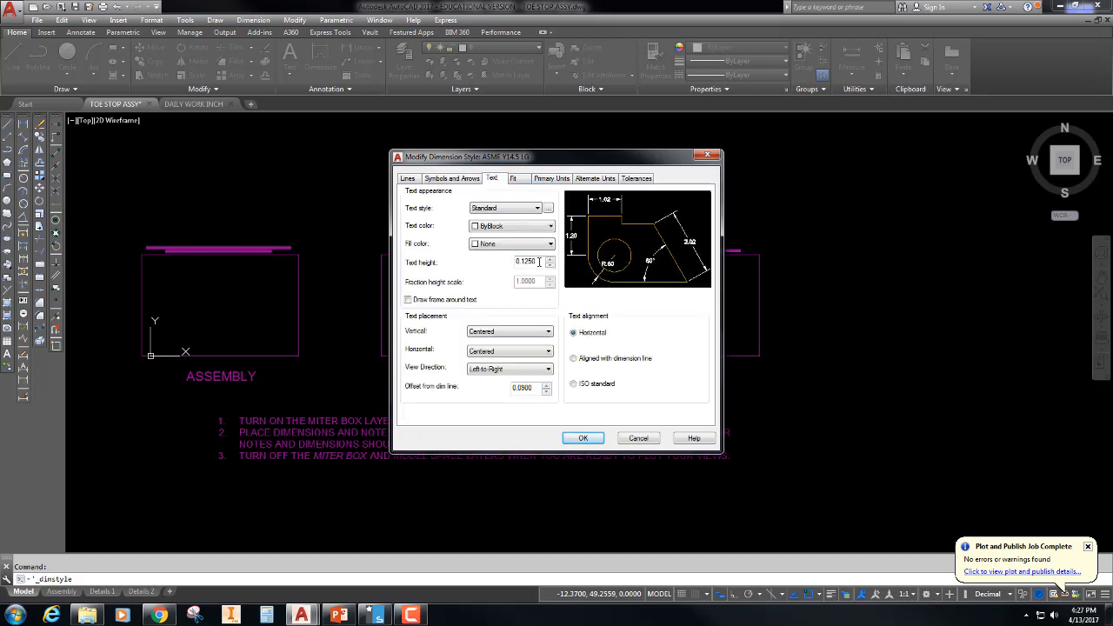
pyautogui.write('15')
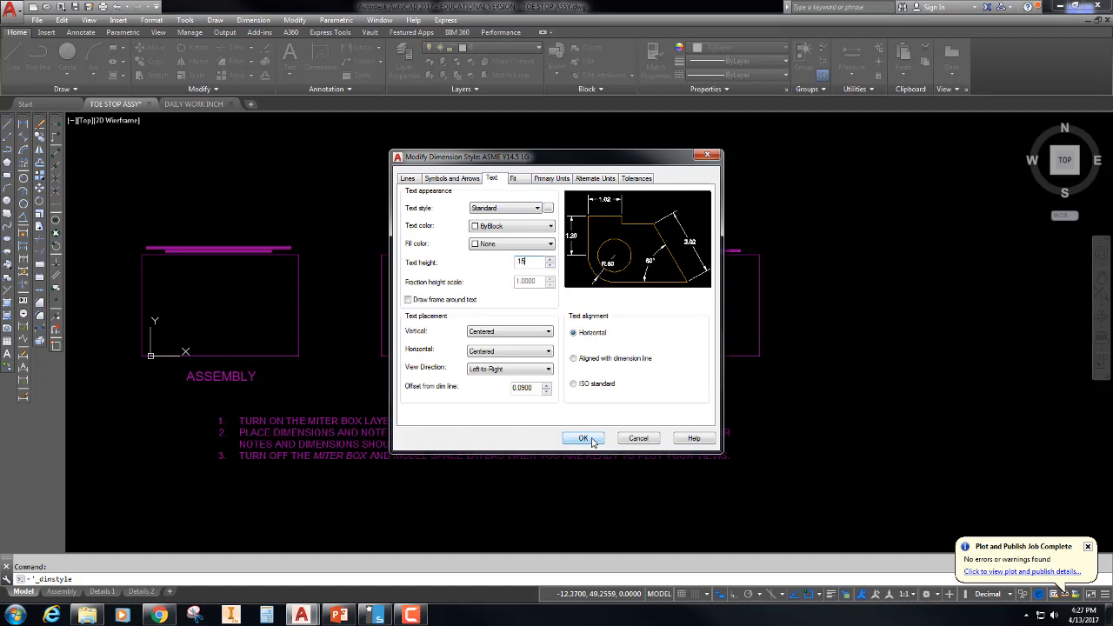
pyautogui.click(582, 438)
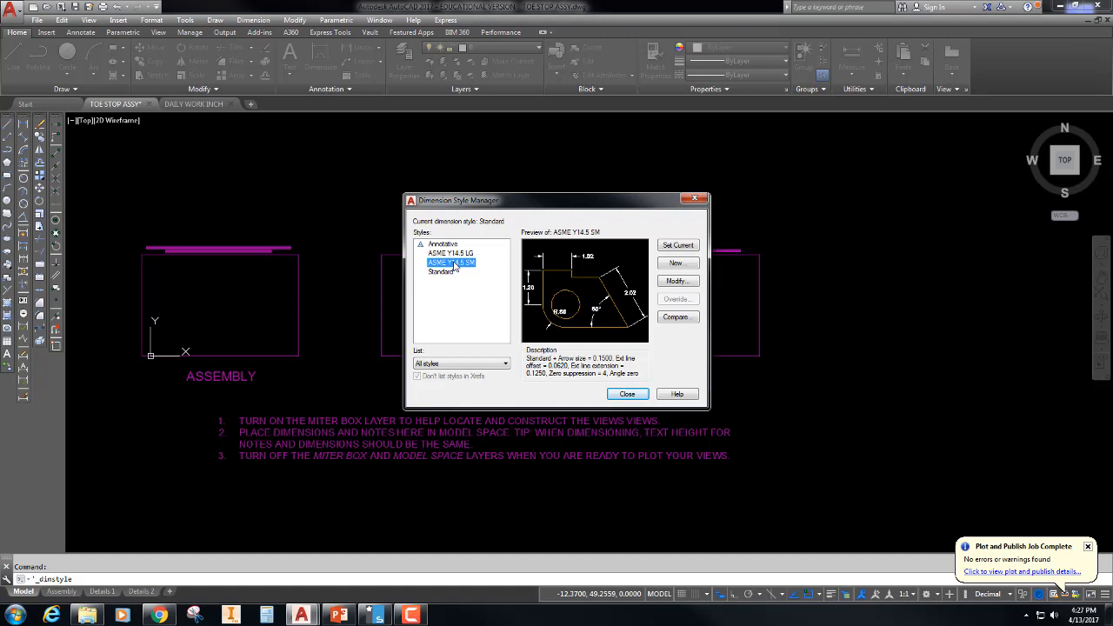
pyautogui.moveTo(631, 244)
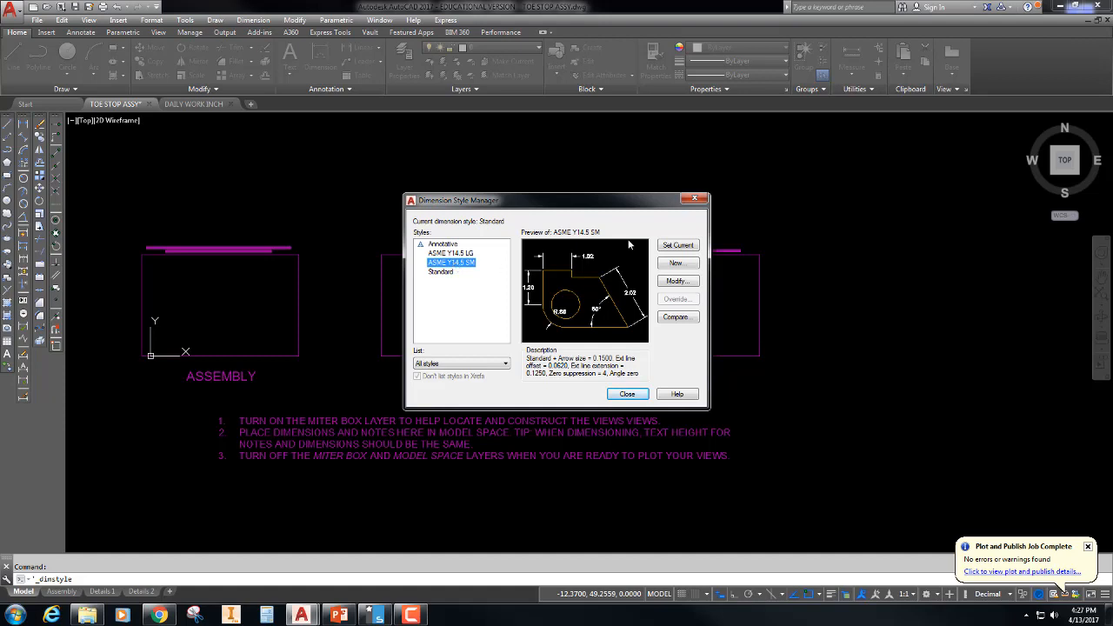
# Step: Set ASME Y14.5 SM as current in the Dimension Style Manager
pyautogui.click(678, 244)
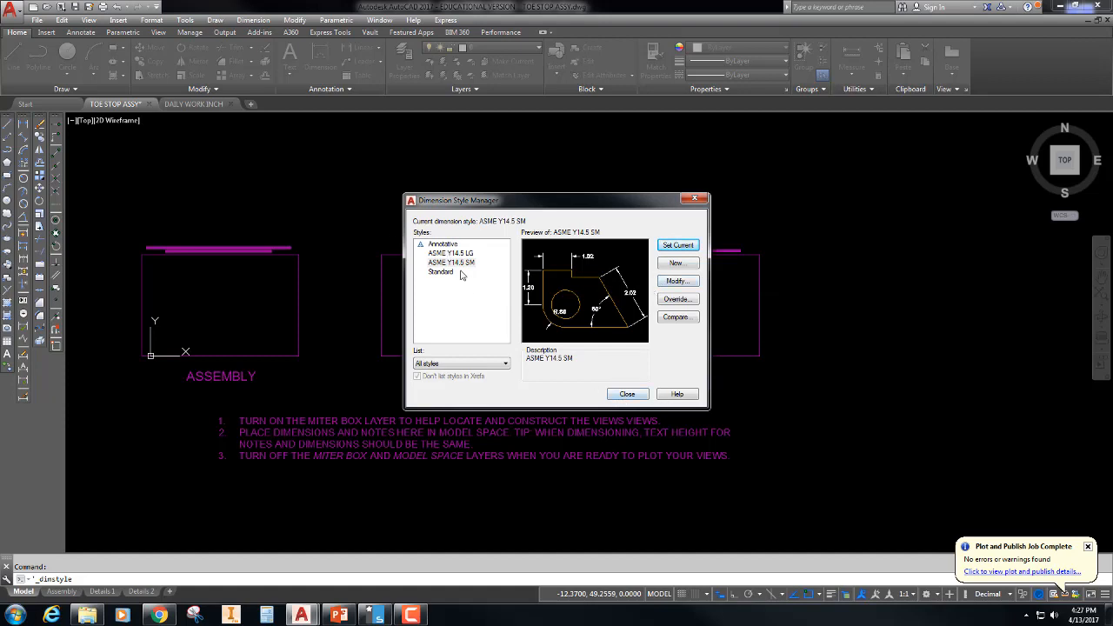
pyautogui.moveTo(789, 265)
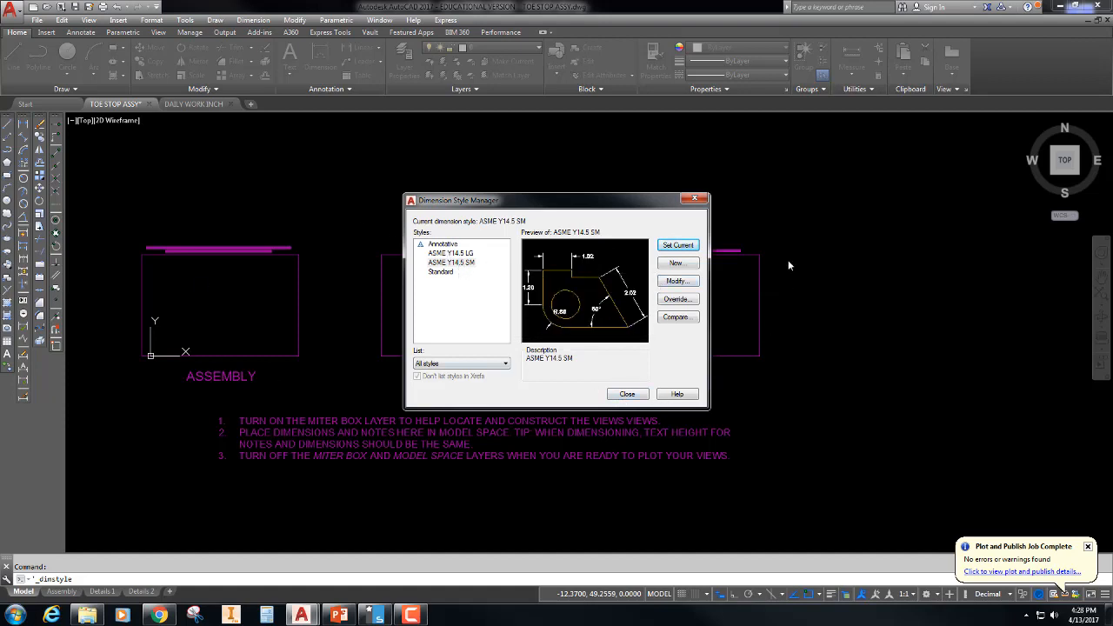
pyautogui.moveTo(548, 338)
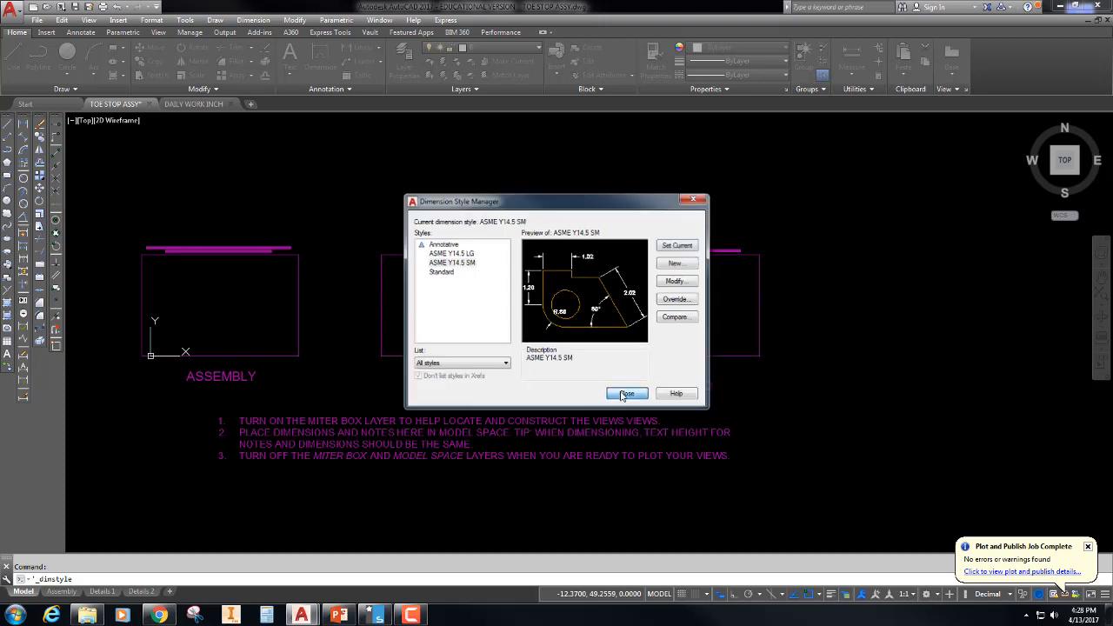
pyautogui.click(626, 393)
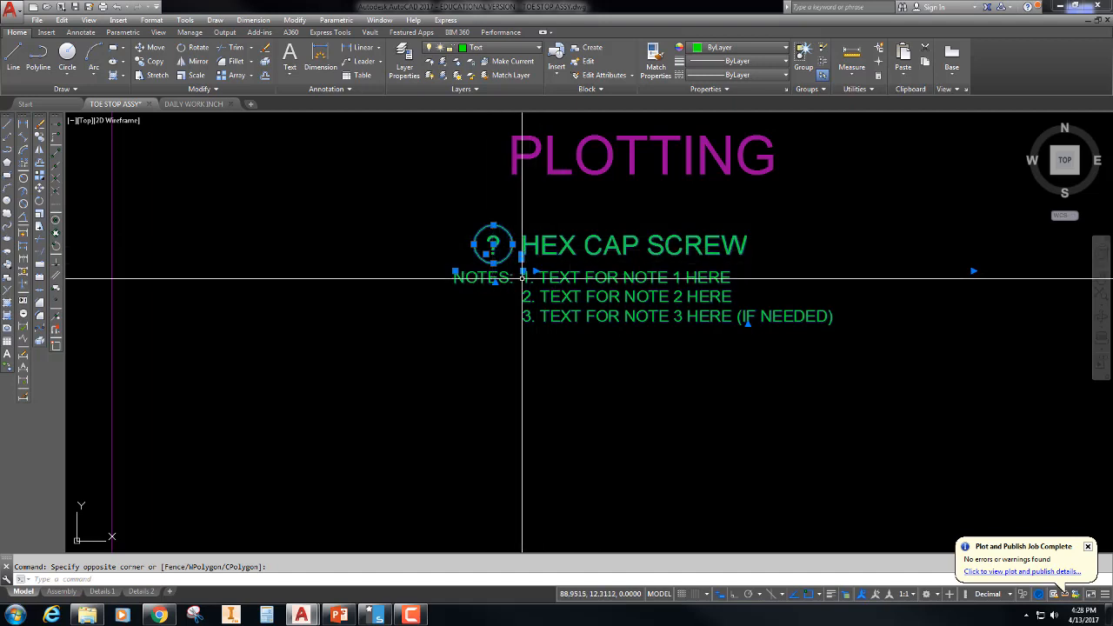
pyautogui.moveTo(567, 279)
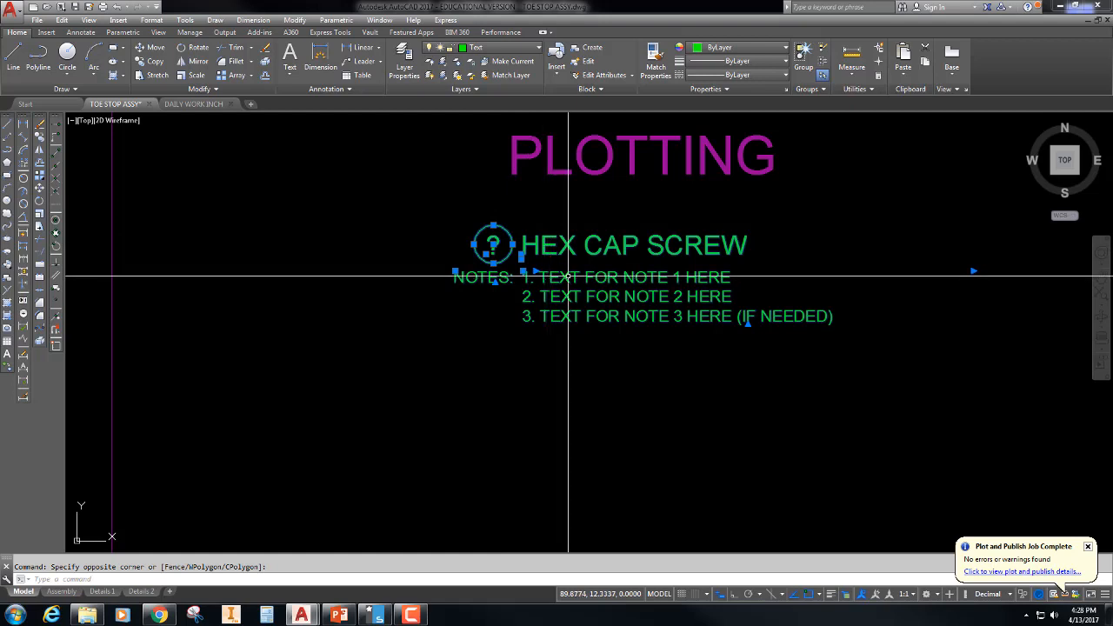
pyautogui.moveTo(591, 296)
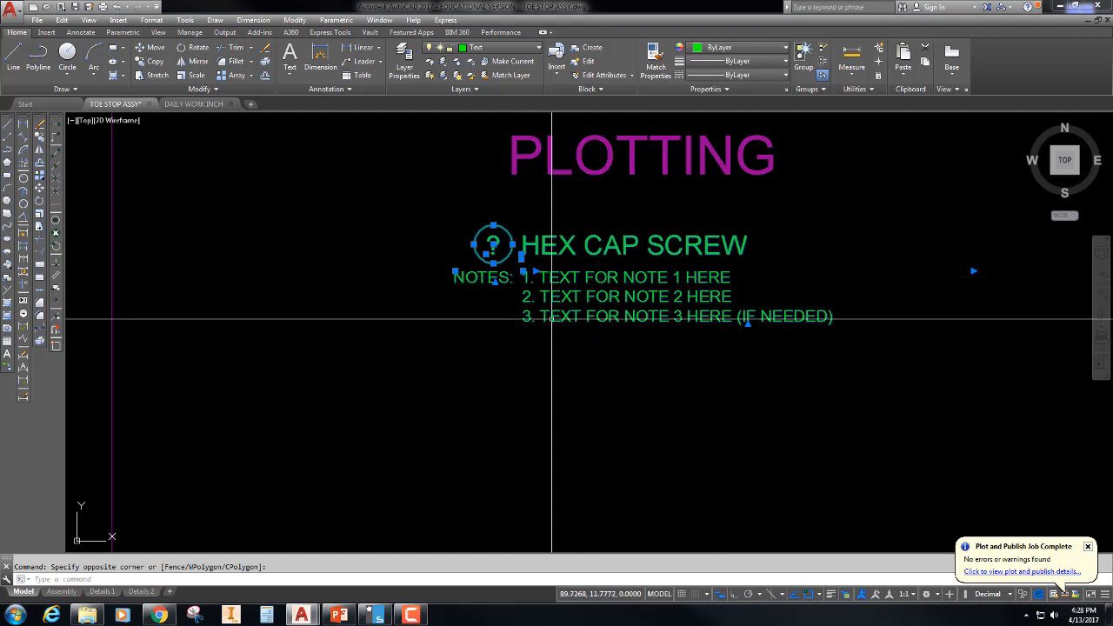
pyautogui.moveTo(651, 331)
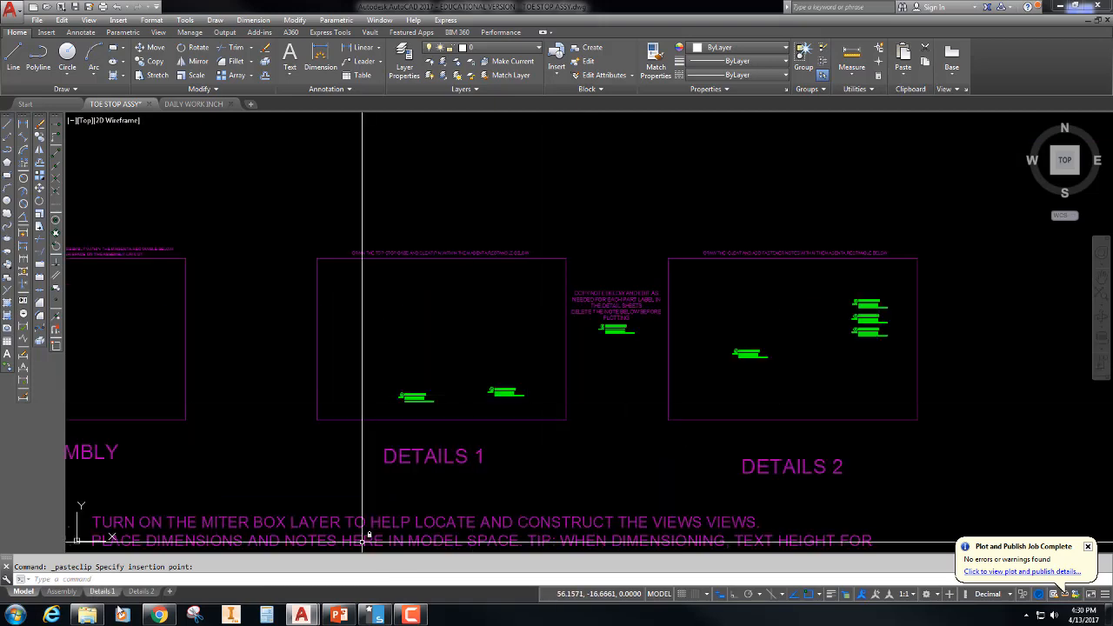
pyautogui.moveTo(61, 592)
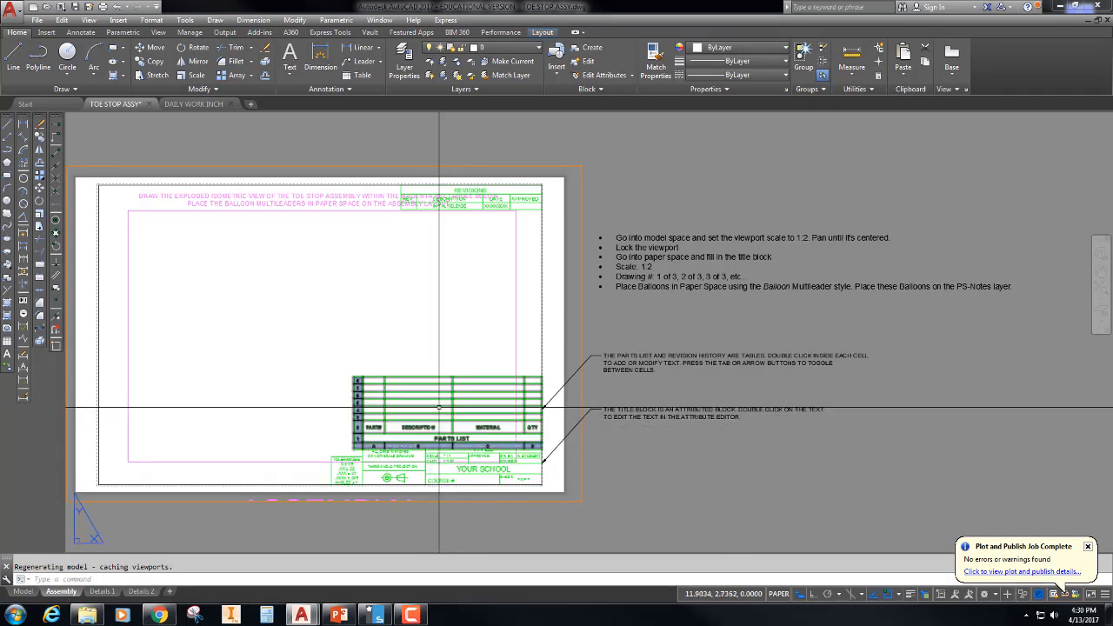
# Step: Select the Assembly sheet's parts list table and a row of its cells
pyautogui.click(448, 404)
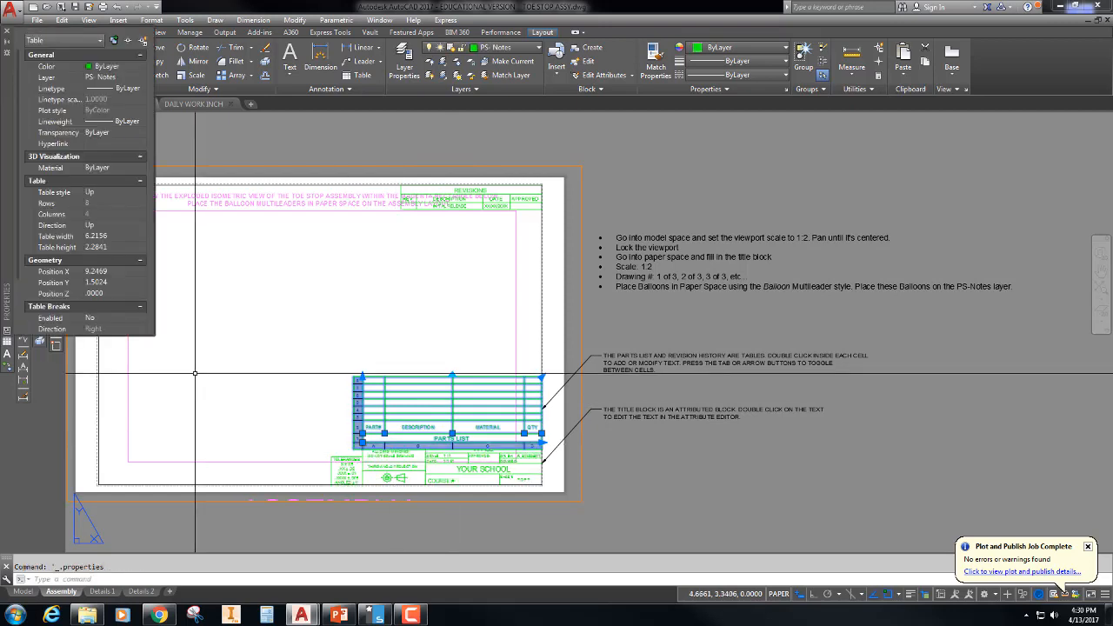
pyautogui.click(418, 400)
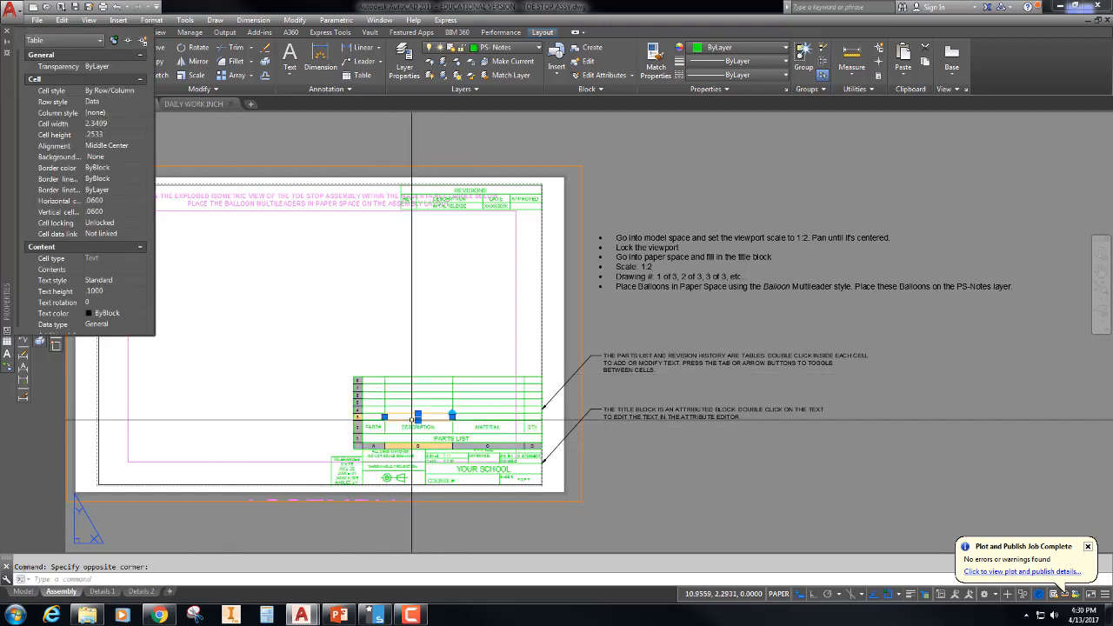
pyautogui.click(467, 392)
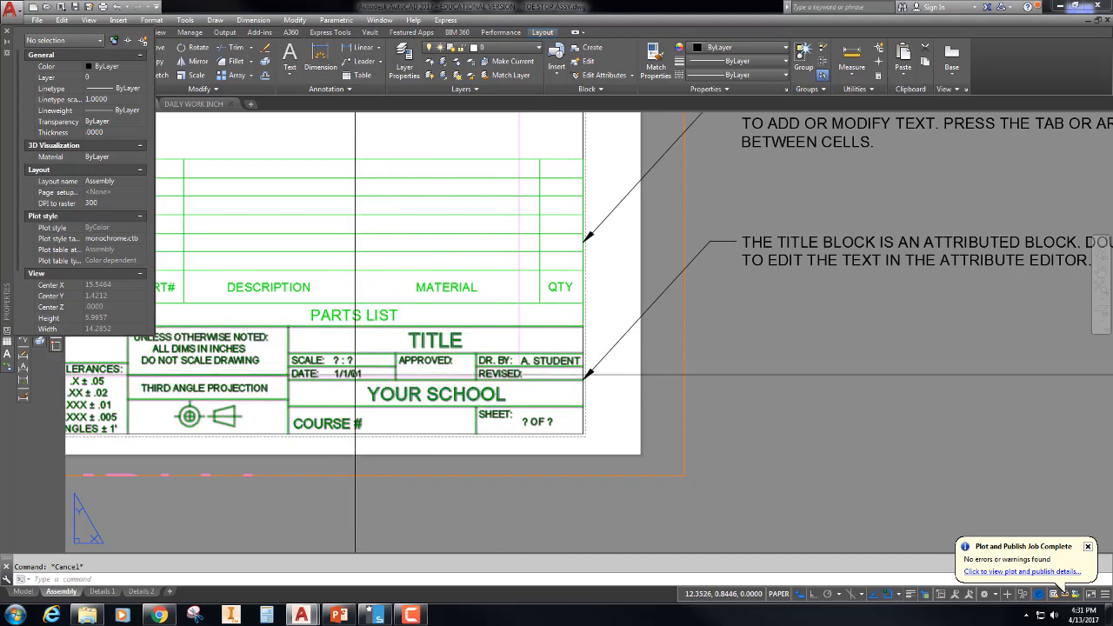
pyautogui.moveTo(435, 394)
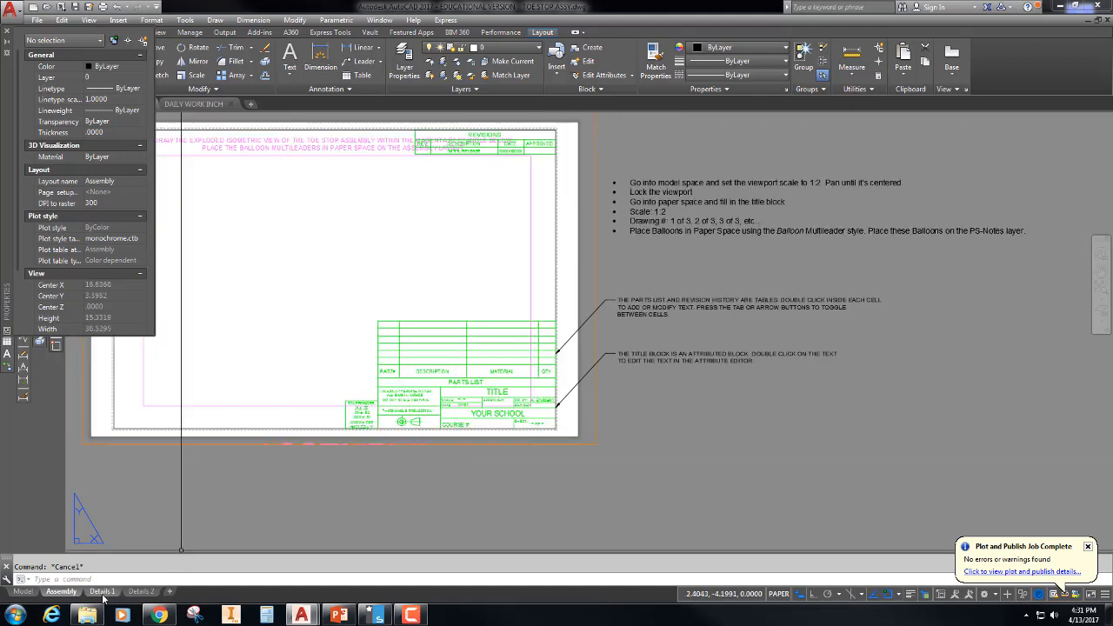
# Step: Switch to the Details 2 sheet, activate its viewport, and list viewport scales
pyautogui.click(102, 591)
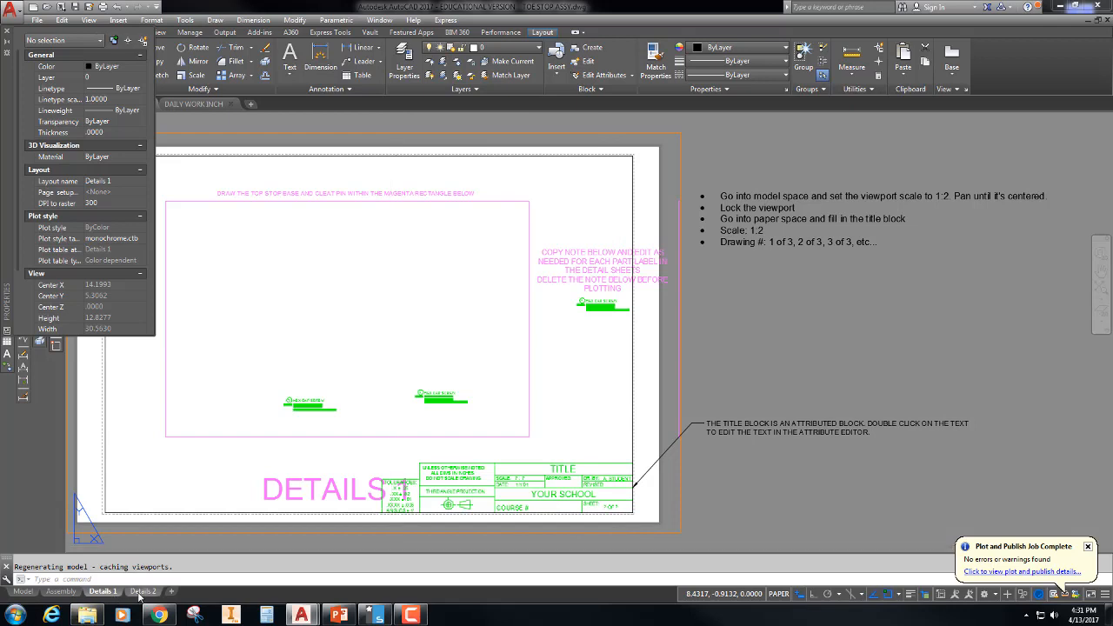
pyautogui.click(141, 591)
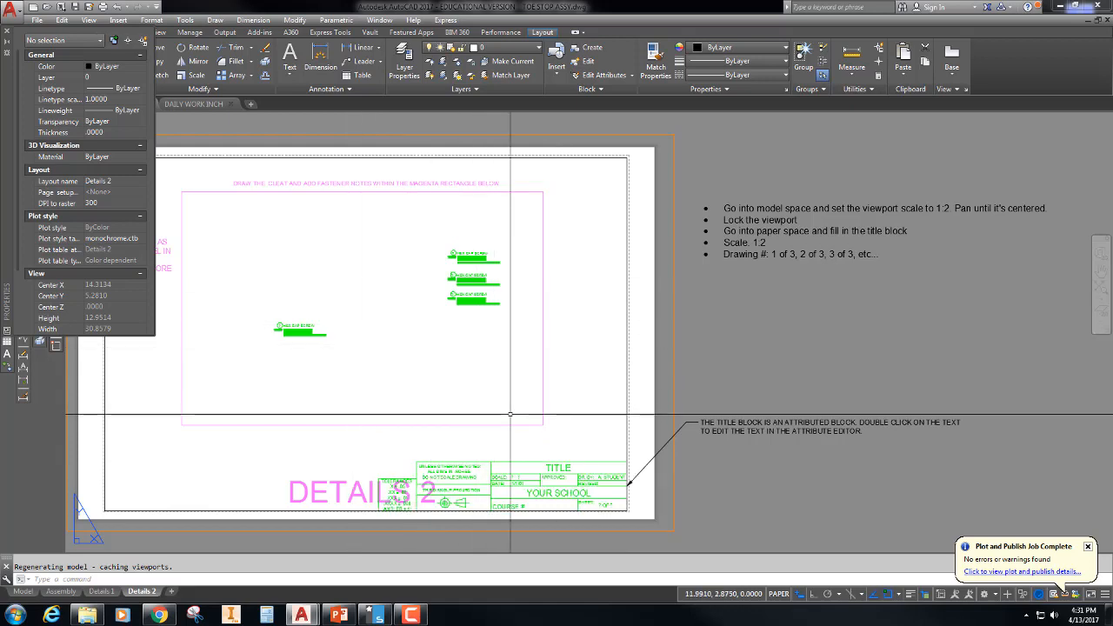
pyautogui.moveTo(423, 305)
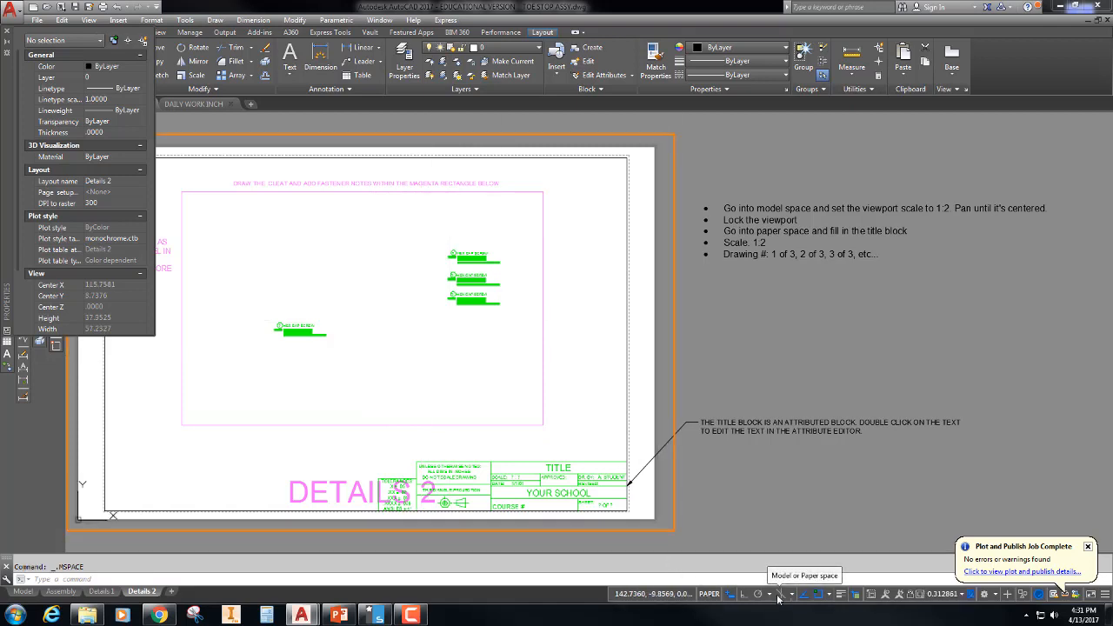
pyautogui.click(708, 593)
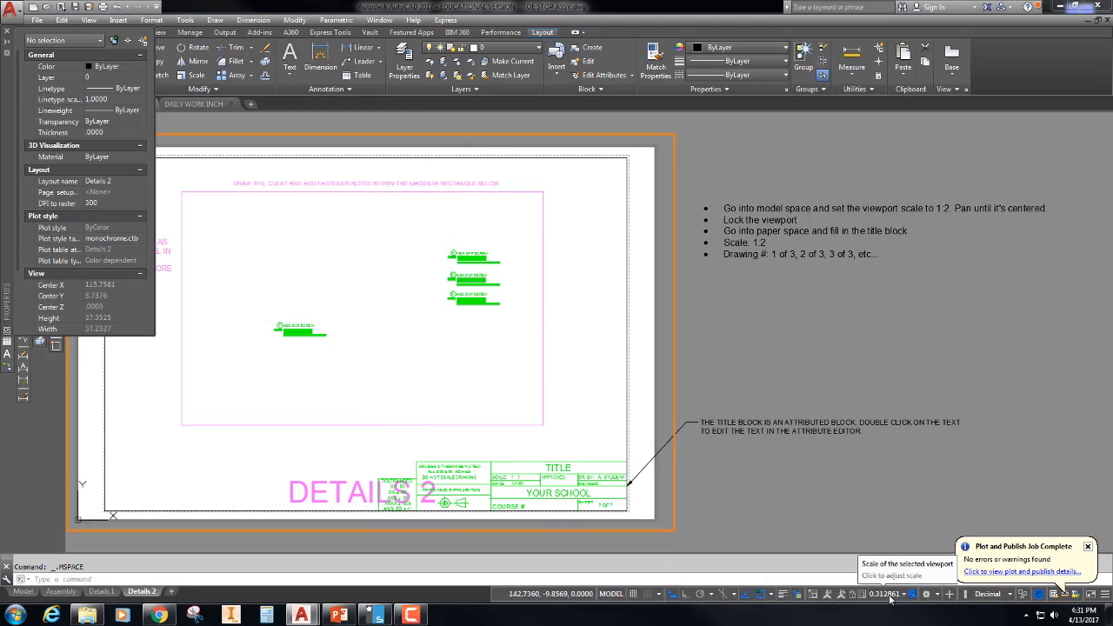
pyautogui.click(887, 594)
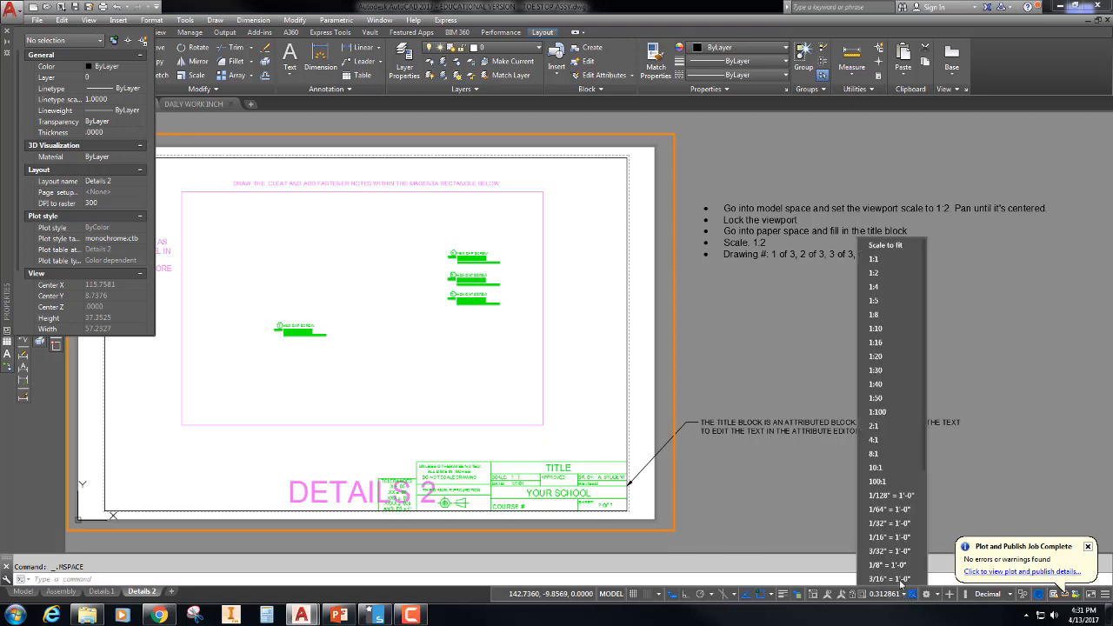